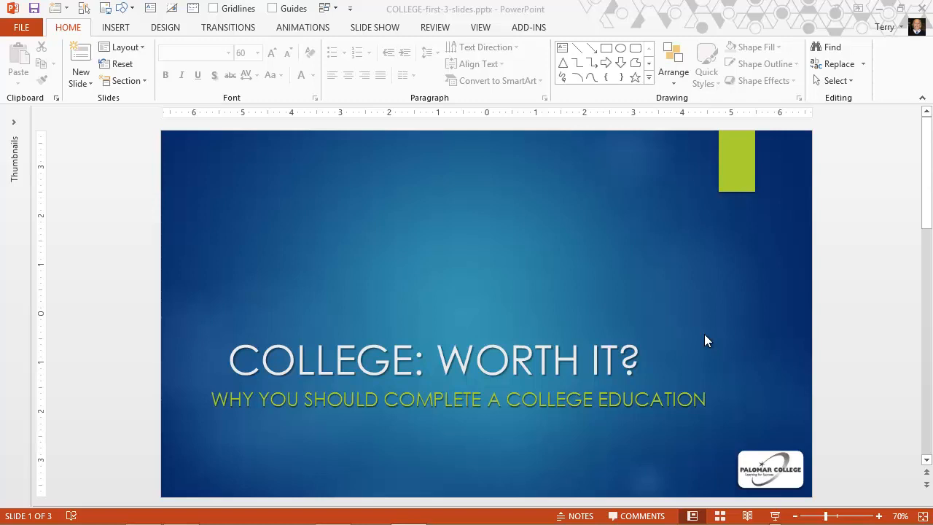
pyautogui.moveTo(705, 355)
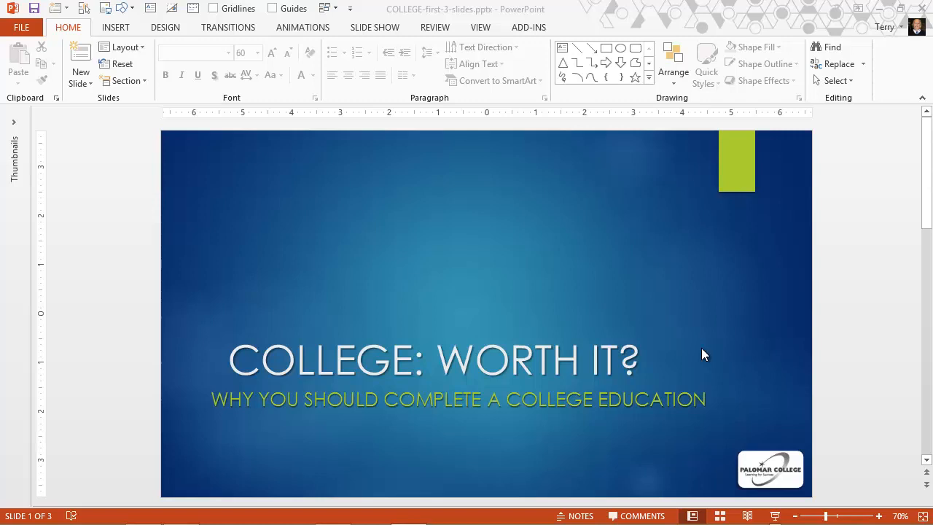
pyautogui.moveTo(443, 376)
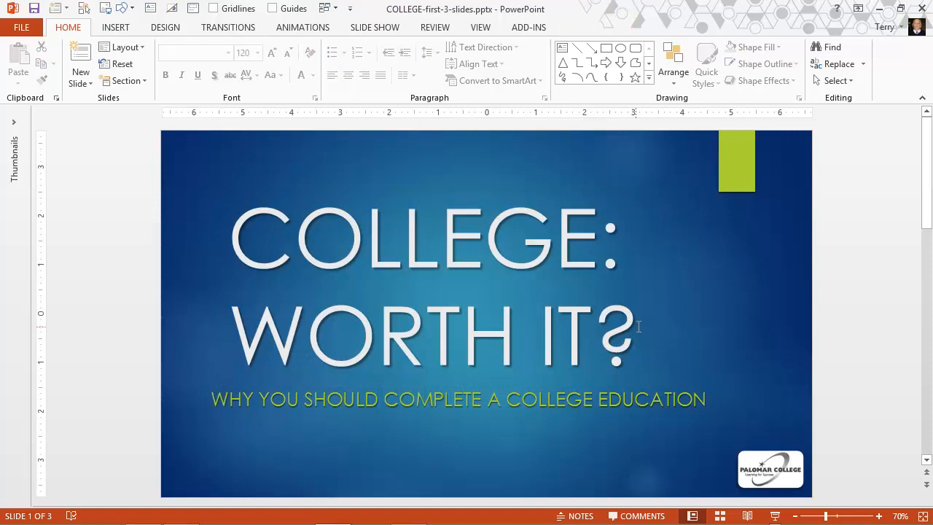
pyautogui.moveTo(662, 298)
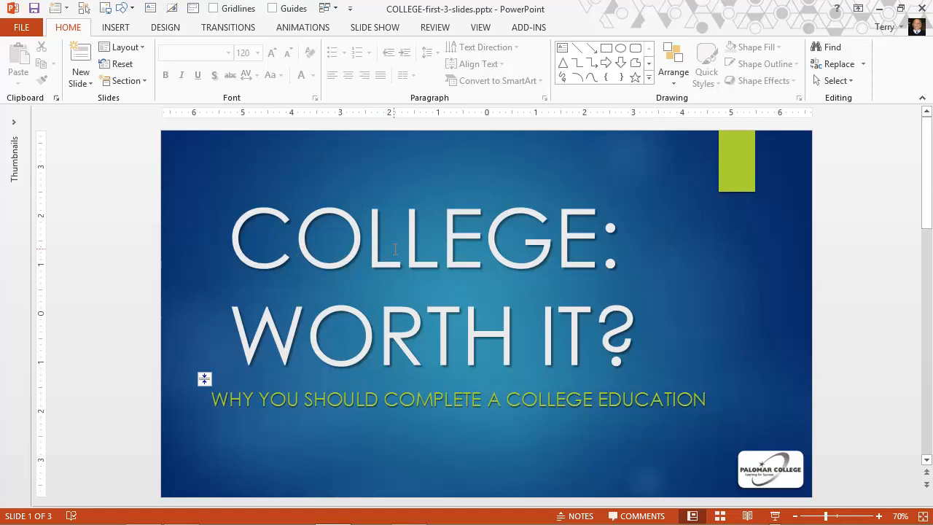
# - Center both lines of 'COLLEGE: WORTH IT?' in the title box and show Drawing Tools Format
pyautogui.click(394, 239)
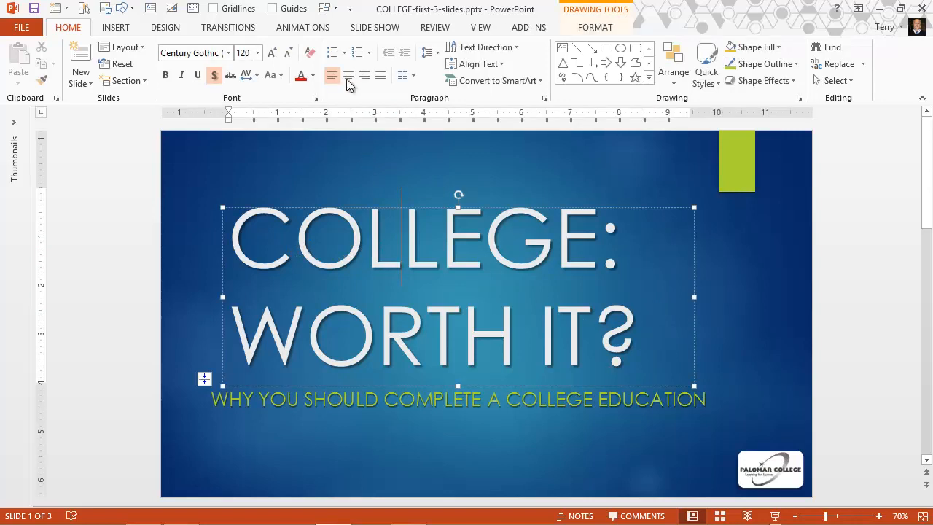
pyautogui.click(348, 75)
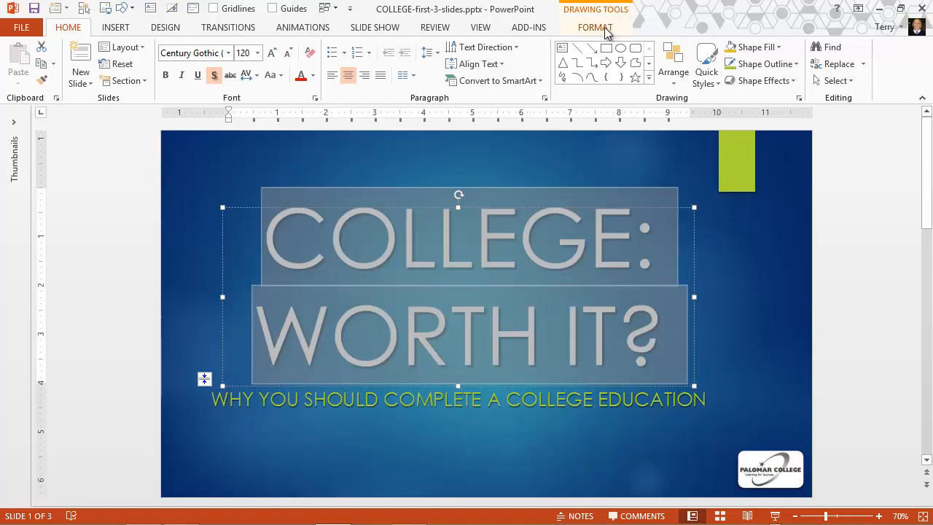
pyautogui.click(595, 27)
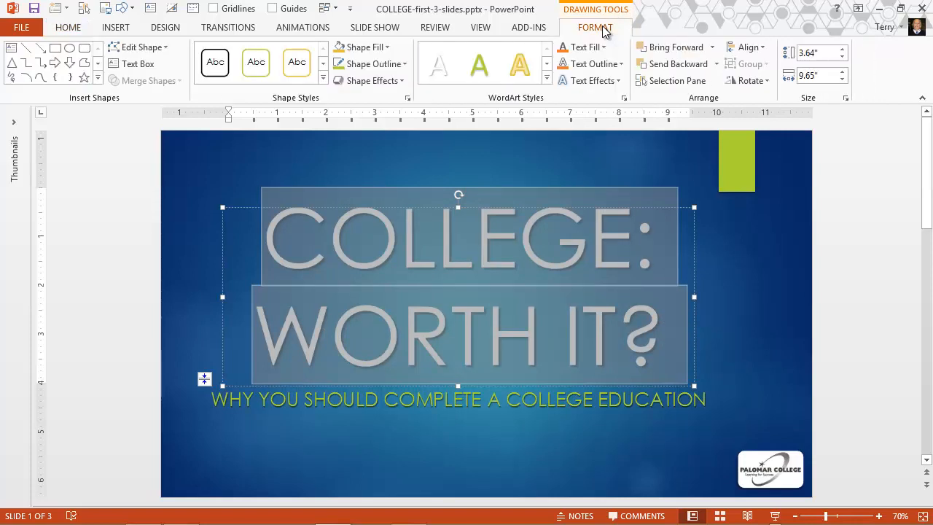
pyautogui.moveTo(609, 100)
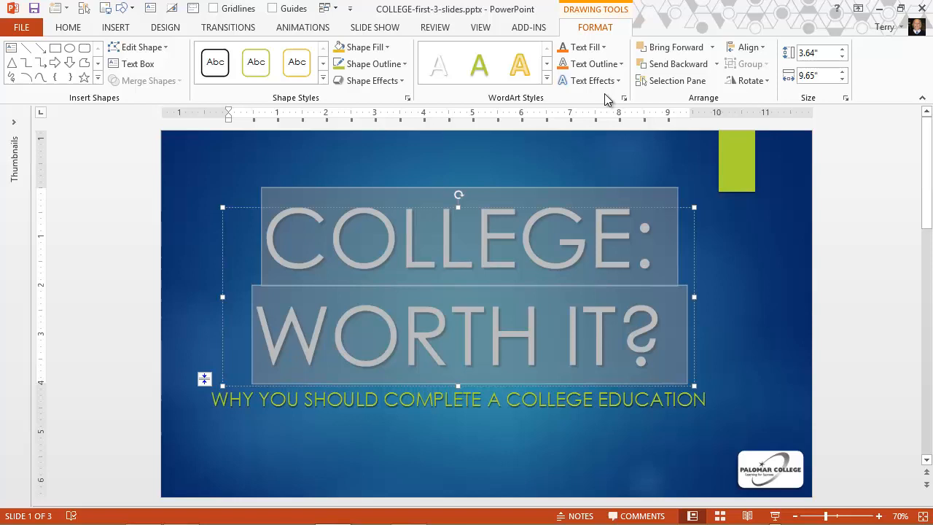
pyautogui.moveTo(596, 102)
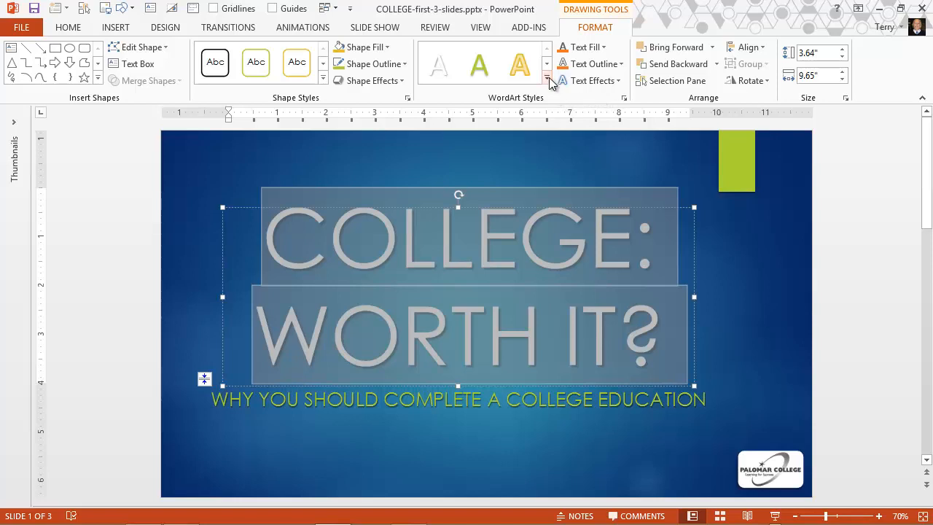
# - Apply the light-letter WordArt style with dark outline and shadow from the WordArt gallery
pyautogui.click(547, 80)
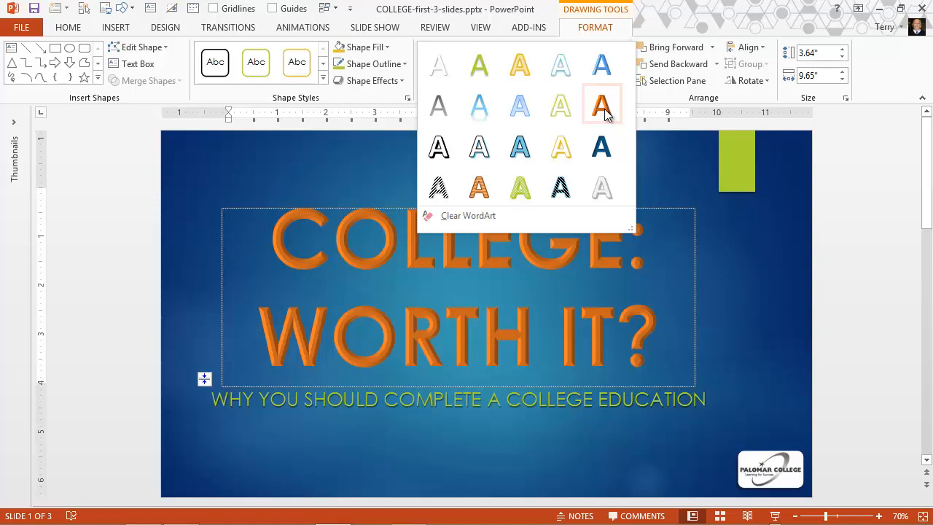
pyautogui.moveTo(604, 131)
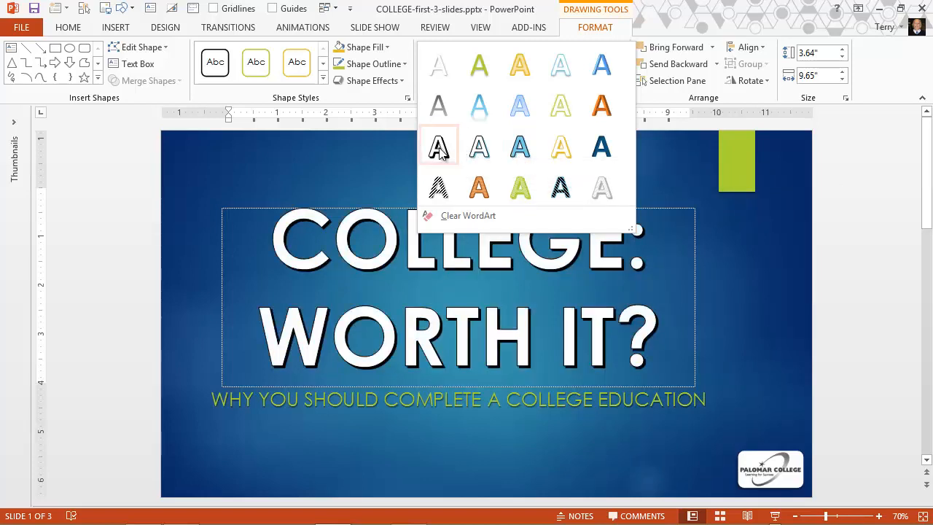
pyautogui.click(438, 146)
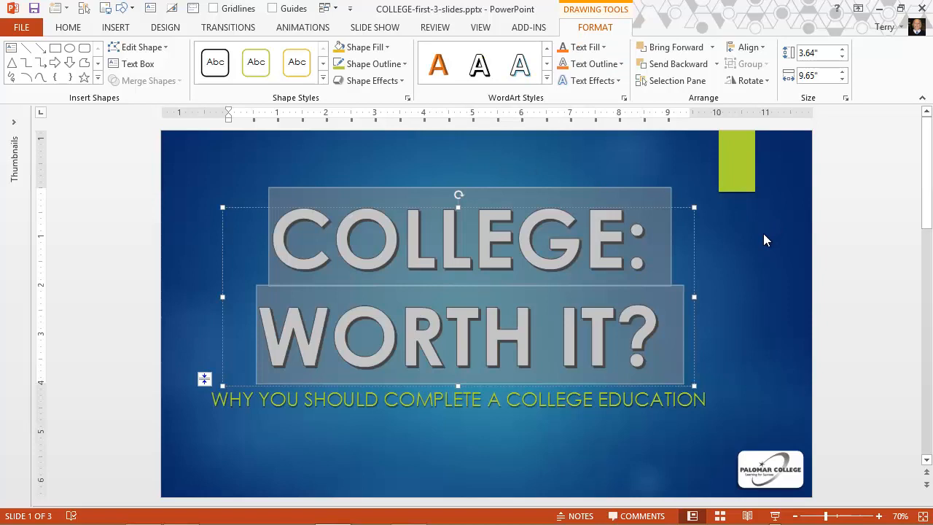
# - Preview yellow and other text fill colour swatches on the title letters
pyautogui.click(68, 27)
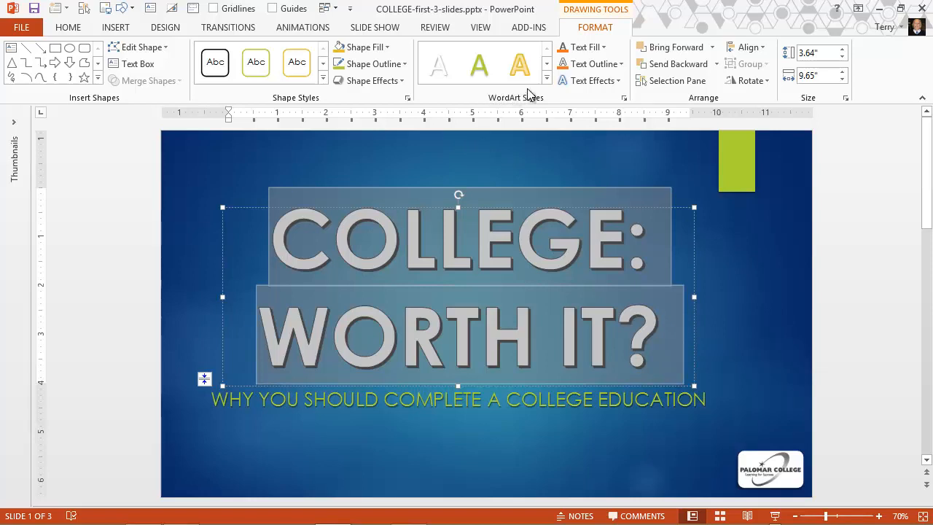
pyautogui.click(546, 80)
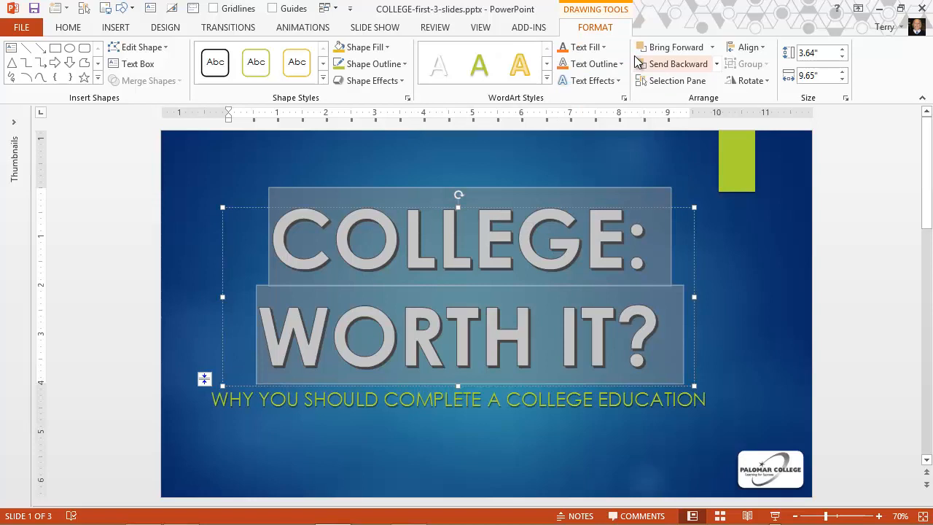
pyautogui.moveTo(583, 46)
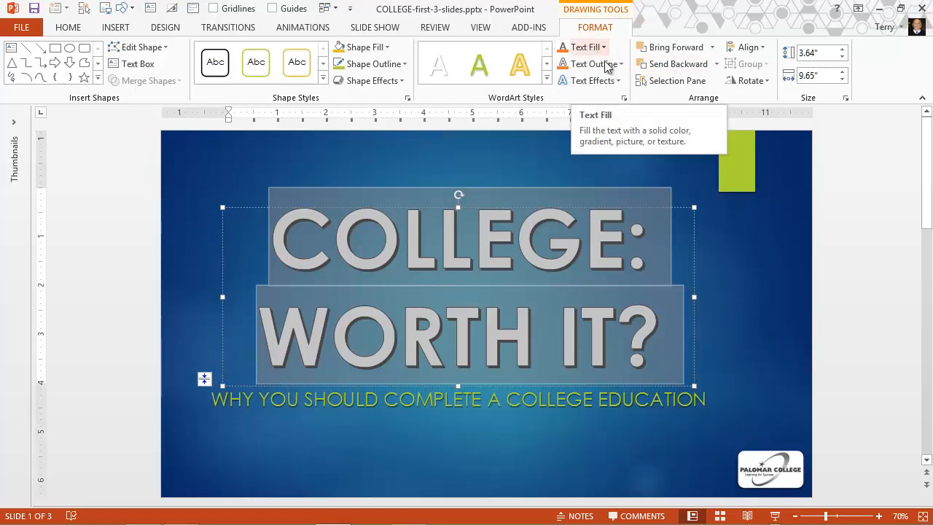
pyautogui.moveTo(590, 80)
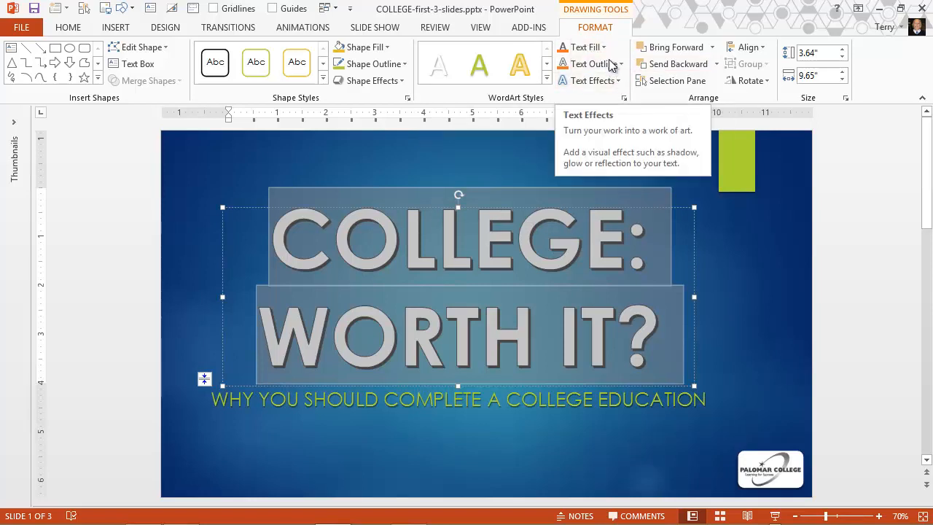
pyautogui.click(583, 46)
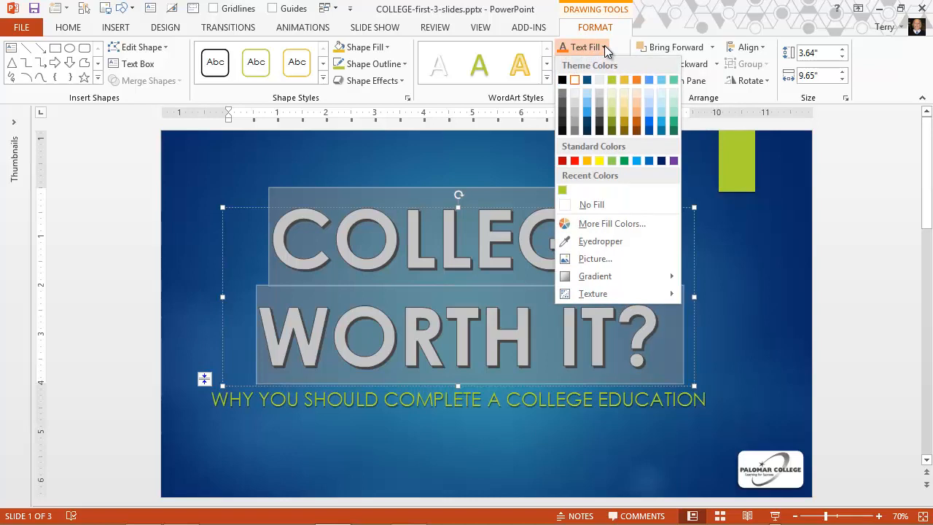
pyautogui.click(637, 80)
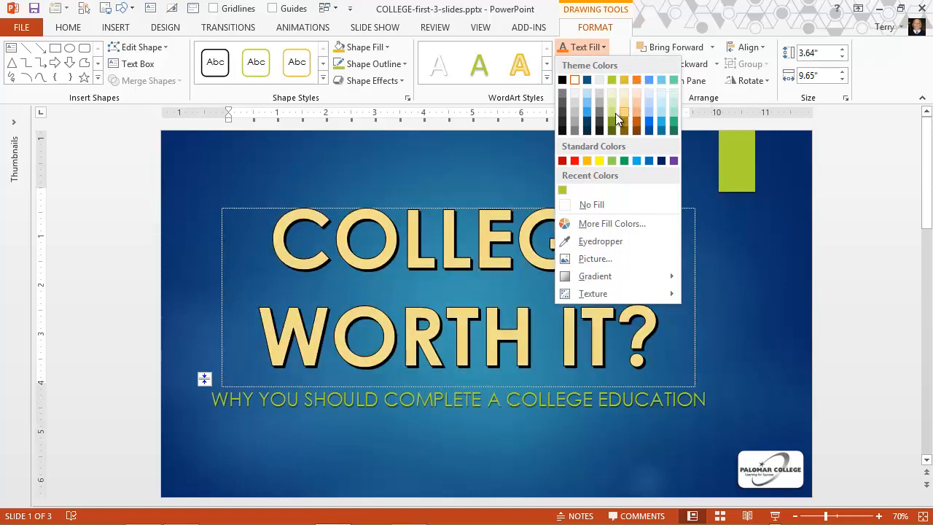
pyautogui.click(599, 122)
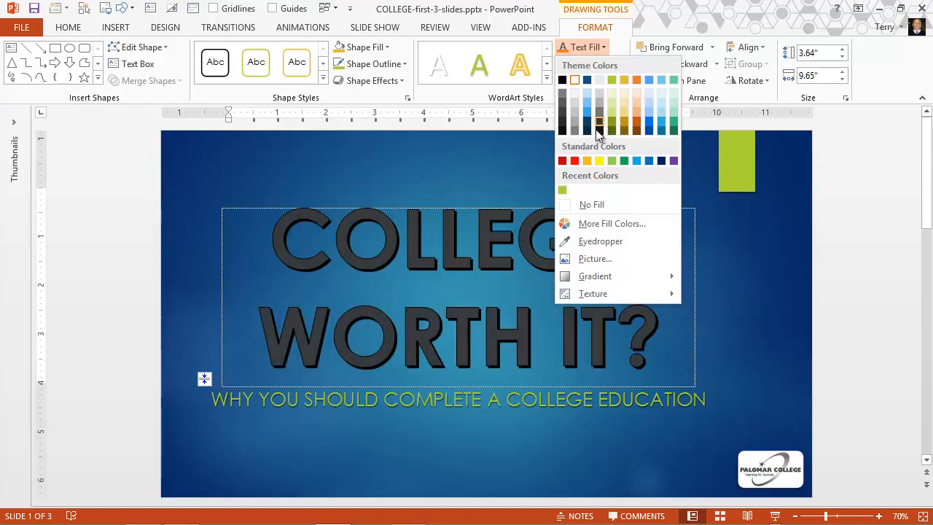
pyautogui.click(599, 160)
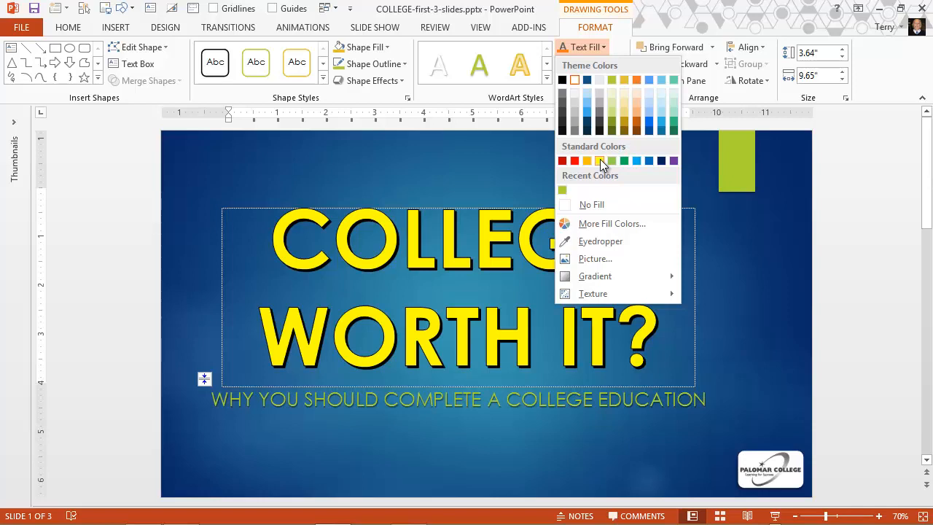
pyautogui.moveTo(610, 133)
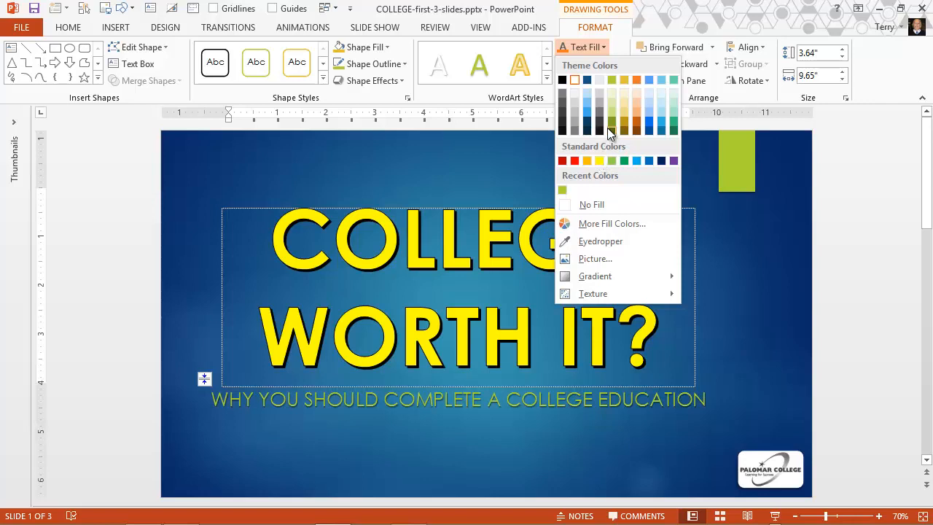
pyautogui.moveTo(599, 123)
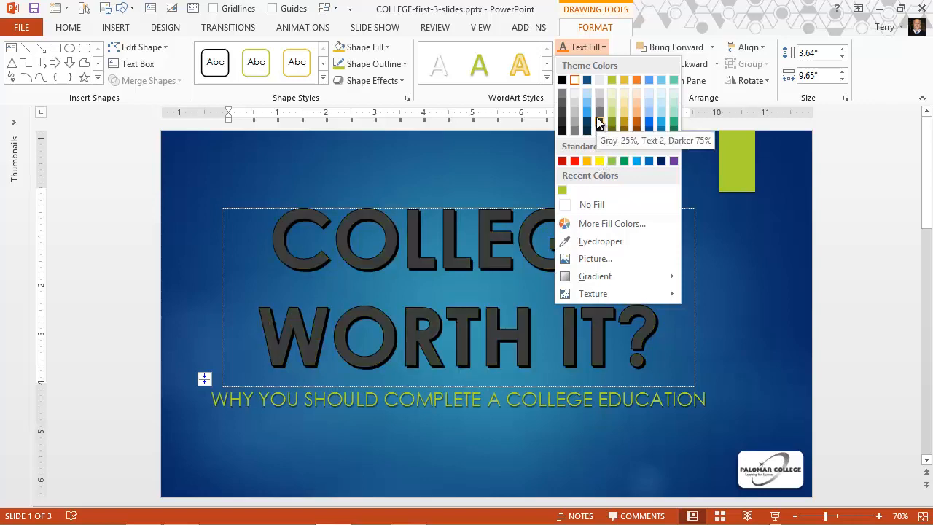
# - Eyedrop lime green from the corner accent bar onto the title and begin selecting its text
pyautogui.click(625, 161)
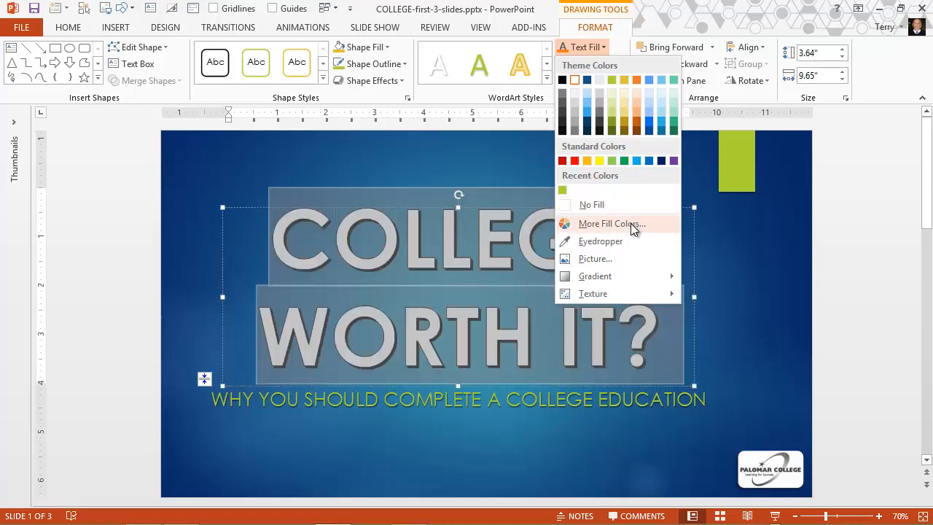
pyautogui.moveTo(644, 228)
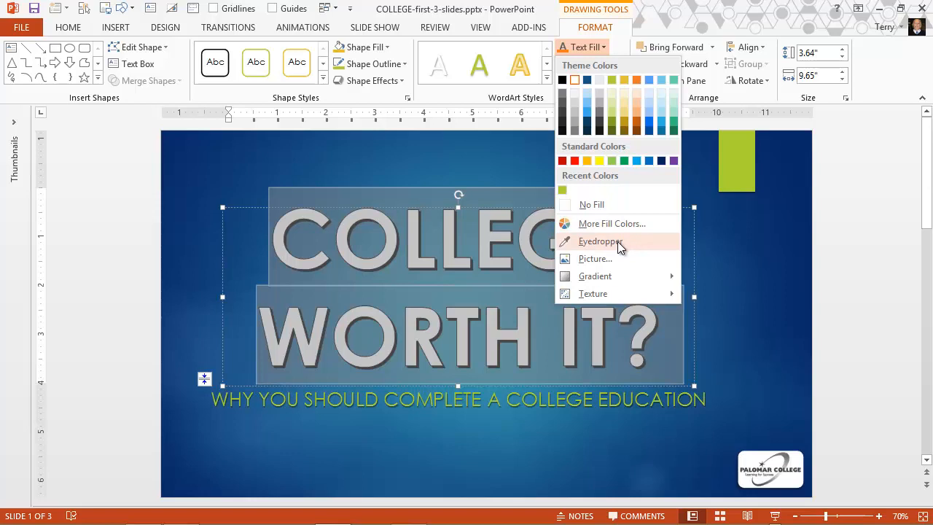
pyautogui.moveTo(594, 246)
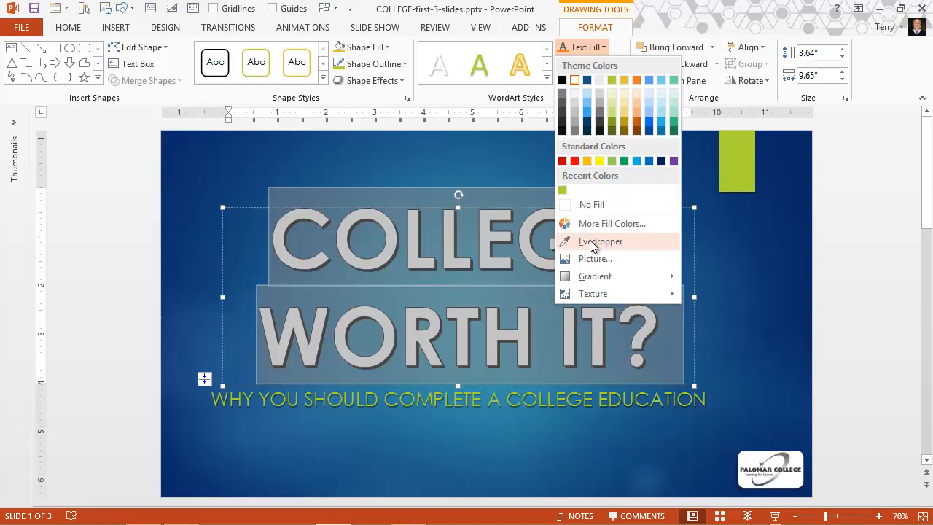
pyautogui.click(600, 241)
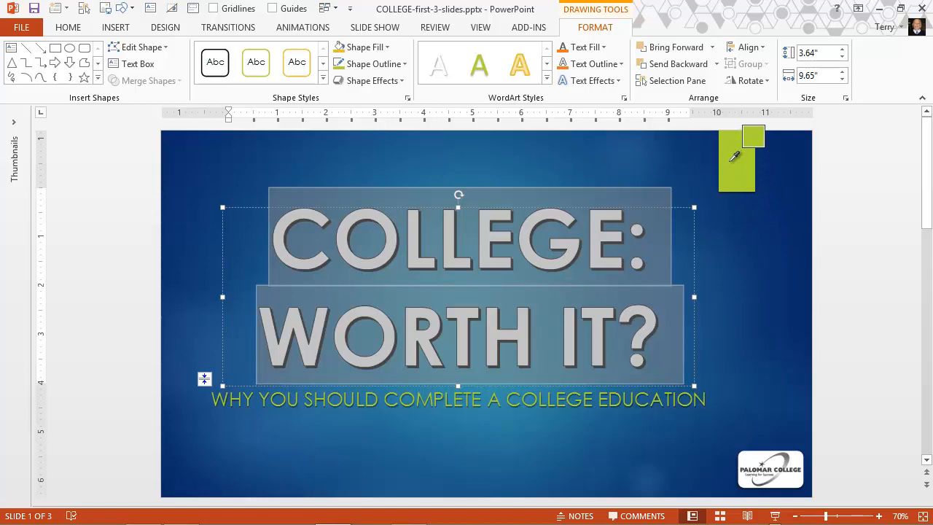
pyautogui.click(753, 137)
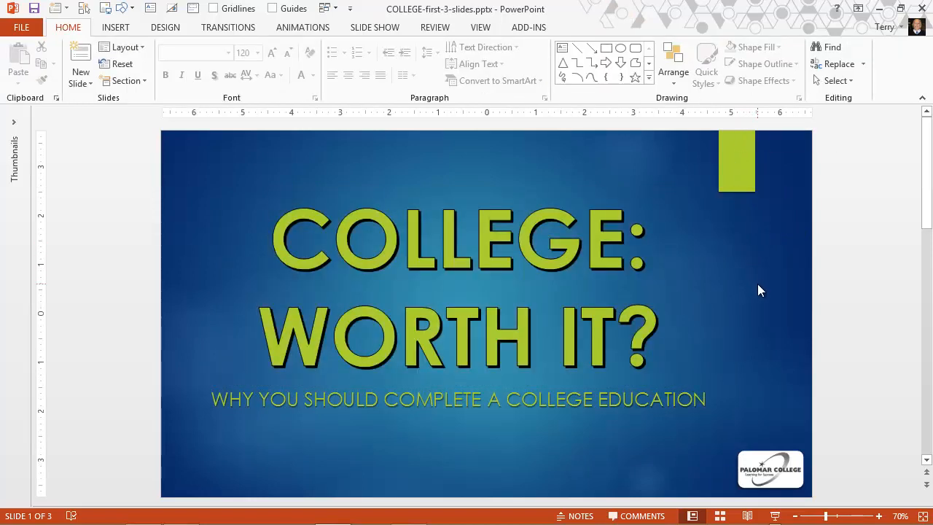
pyautogui.moveTo(255, 222)
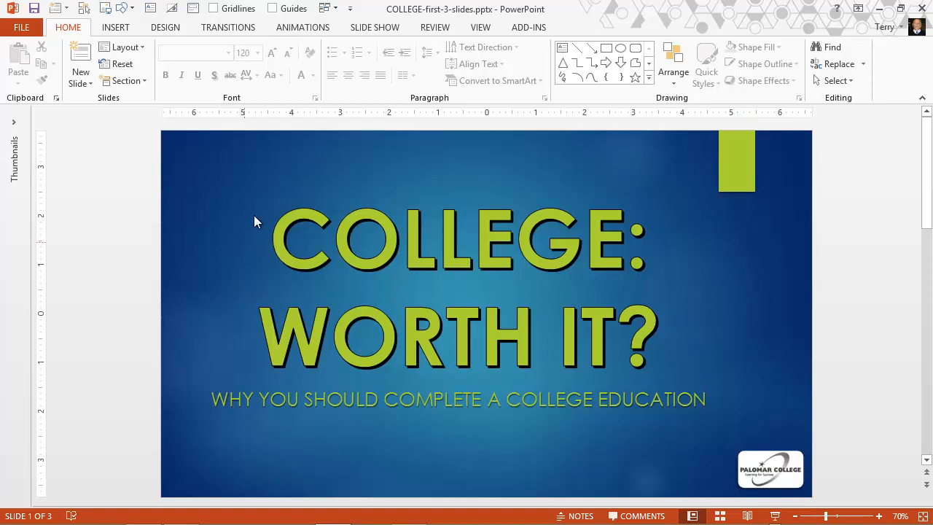
pyautogui.click(458, 241)
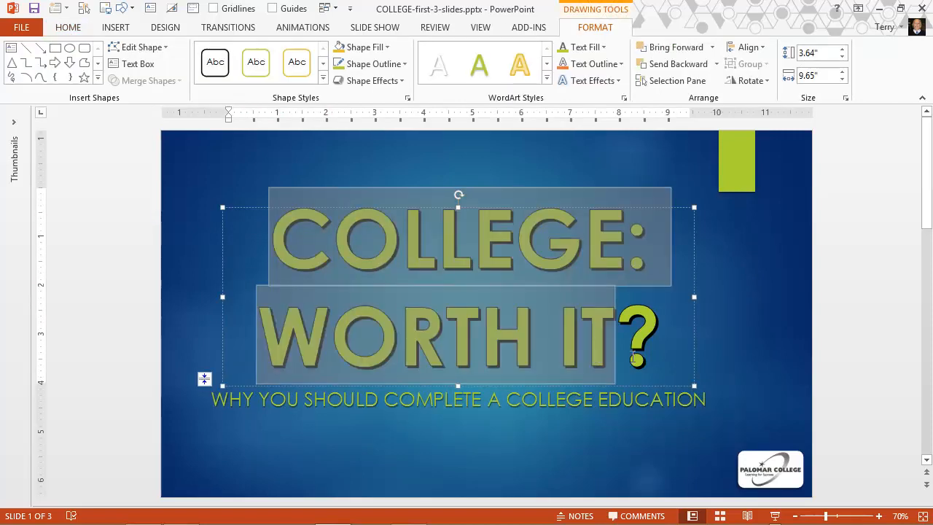
# - Fill the title letters with a library bookshelf photo via Text Fill > Picture
pyautogui.click(670, 46)
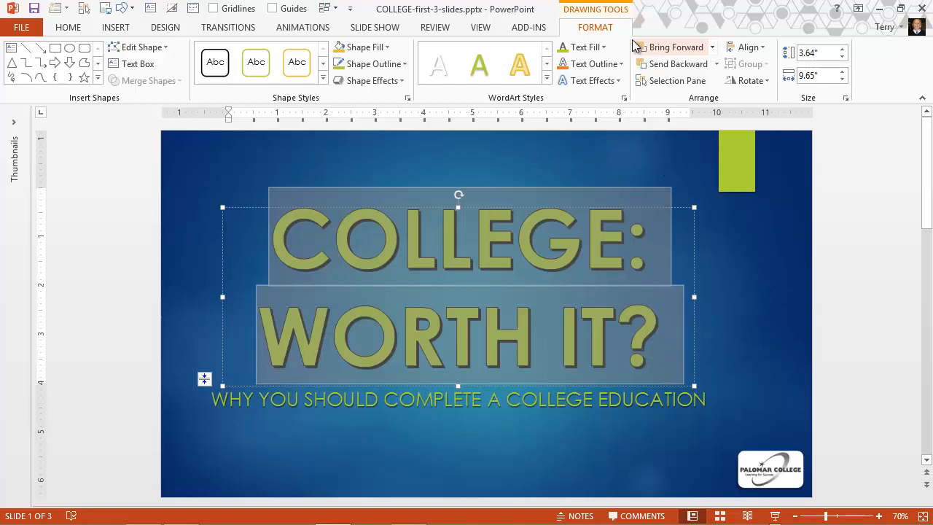
pyautogui.click(586, 46)
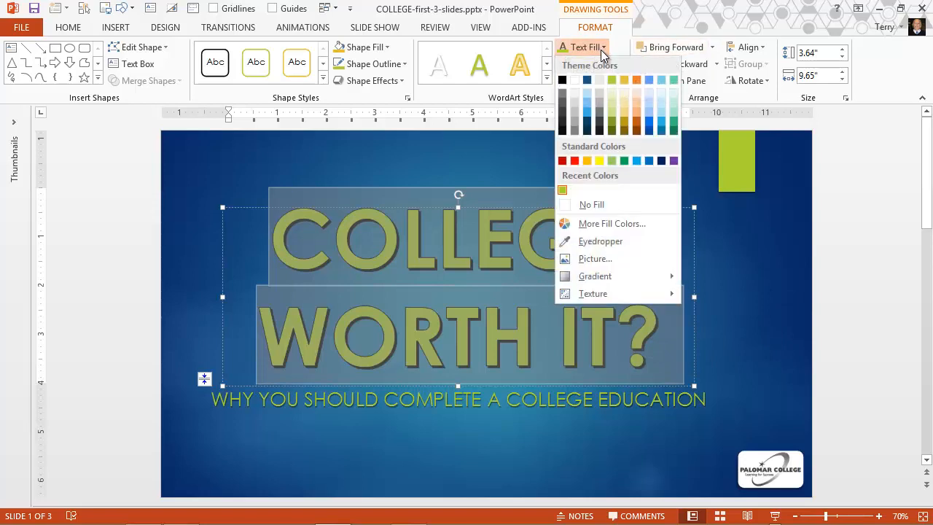
pyautogui.moveTo(595, 259)
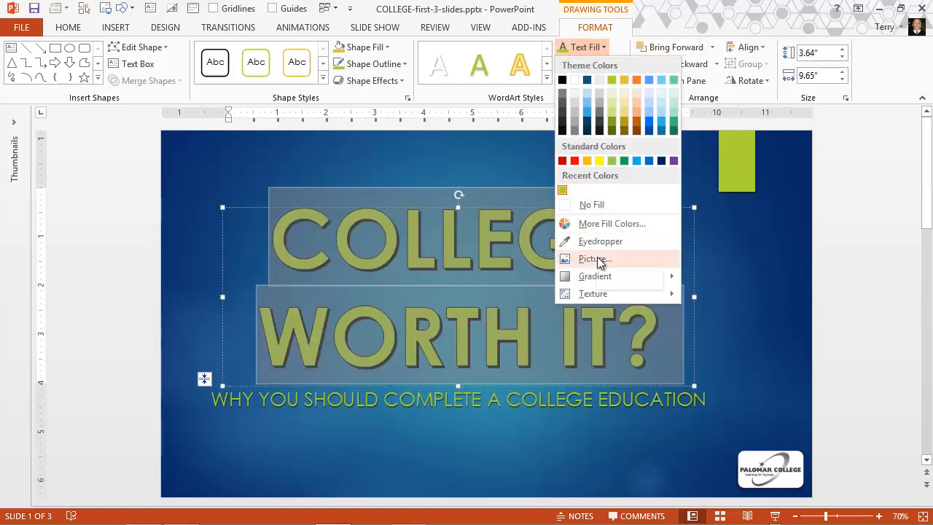
pyautogui.moveTo(595, 258)
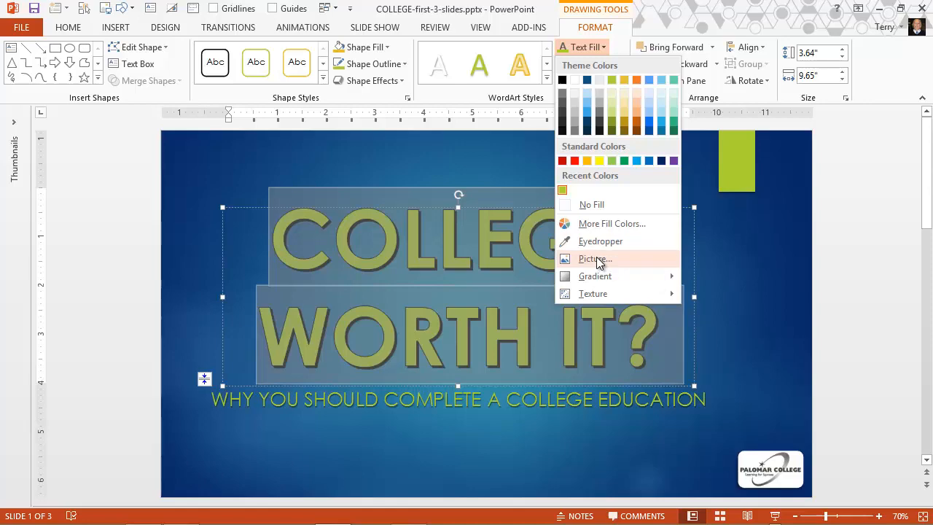
pyautogui.click(595, 258)
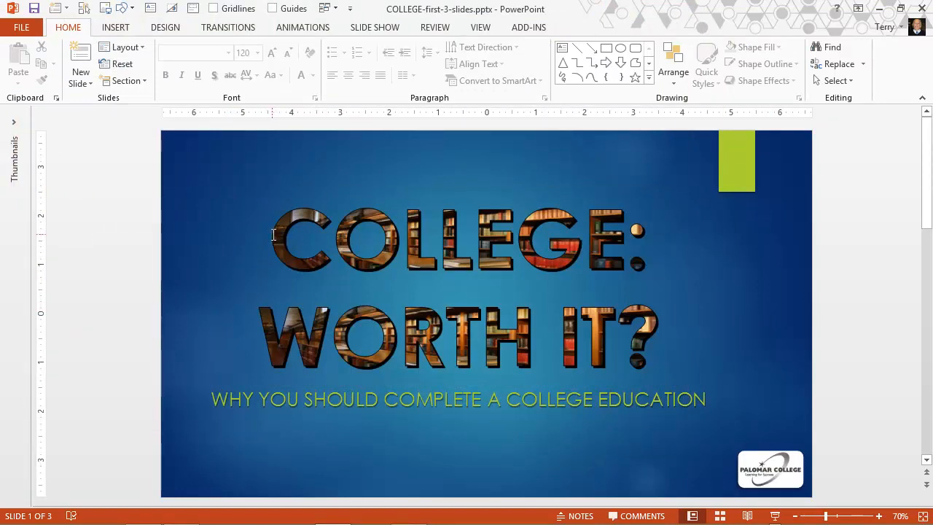
pyautogui.click(458, 240)
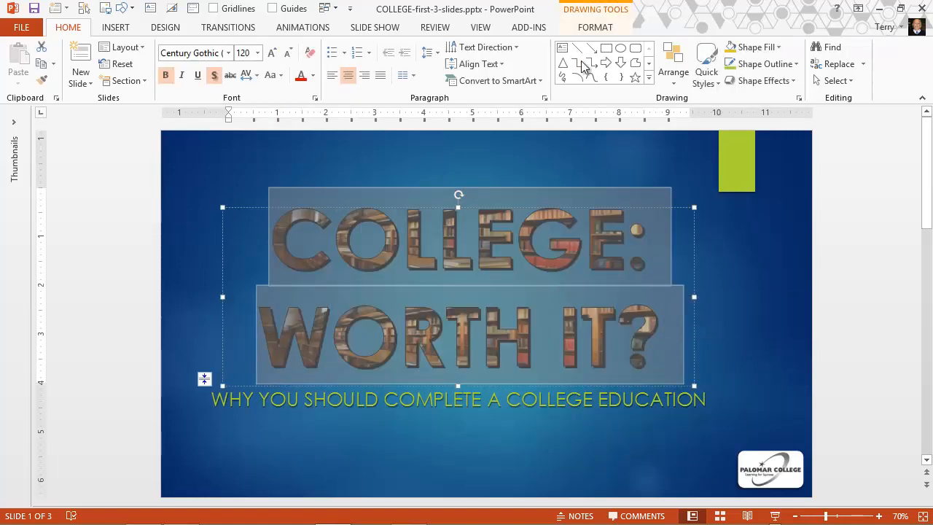
# - Preview pale green gradient variations as the title's text fill
pyautogui.click(595, 27)
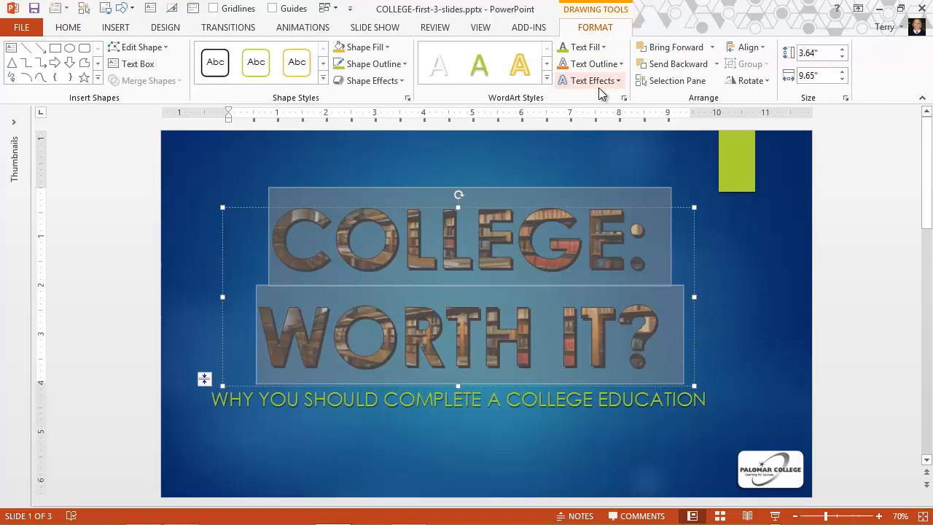
pyautogui.click(584, 46)
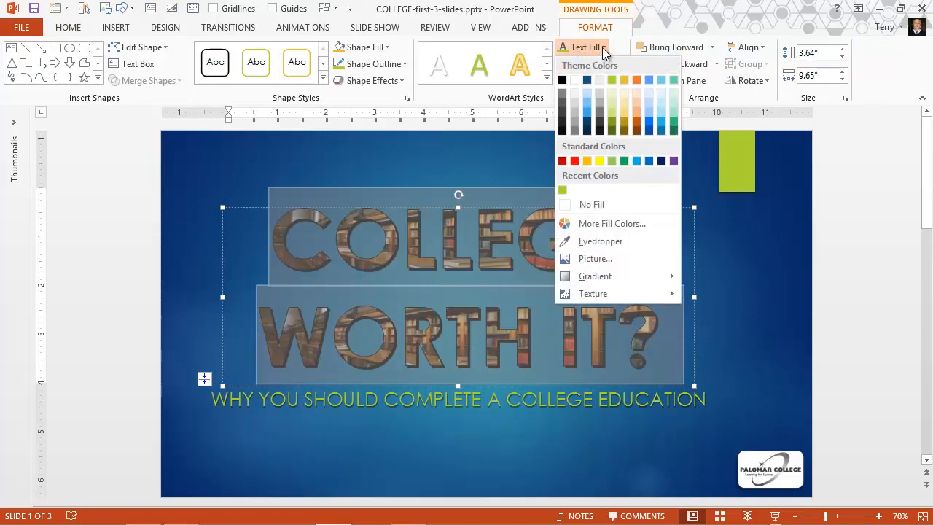
pyautogui.moveTo(596, 276)
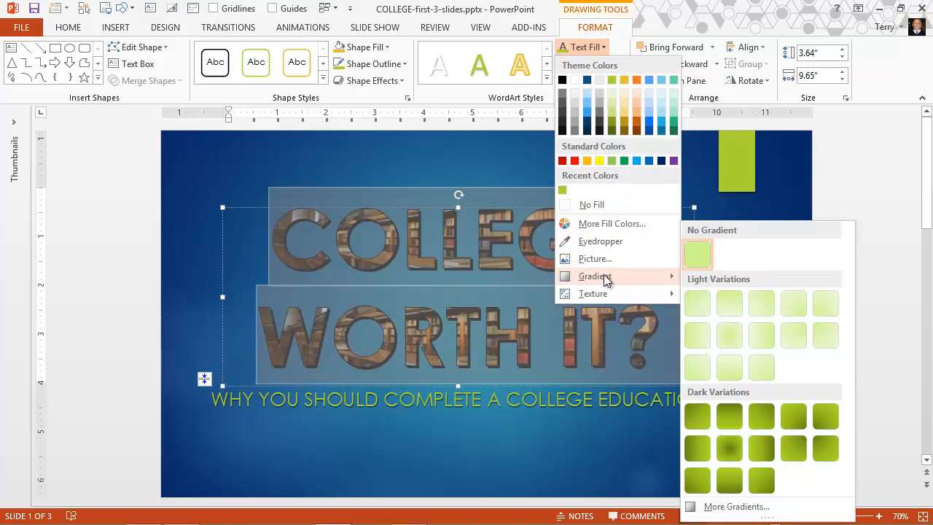
pyautogui.moveTo(608, 282)
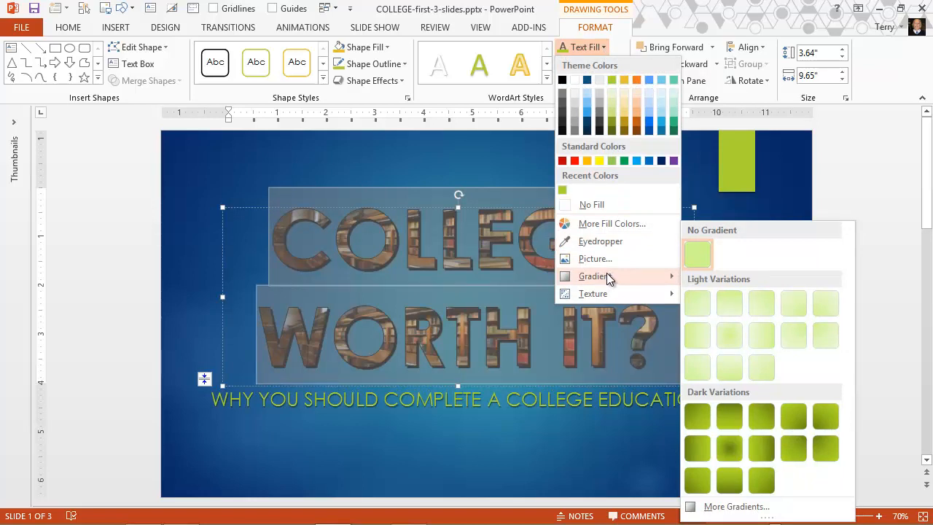
pyautogui.click(697, 304)
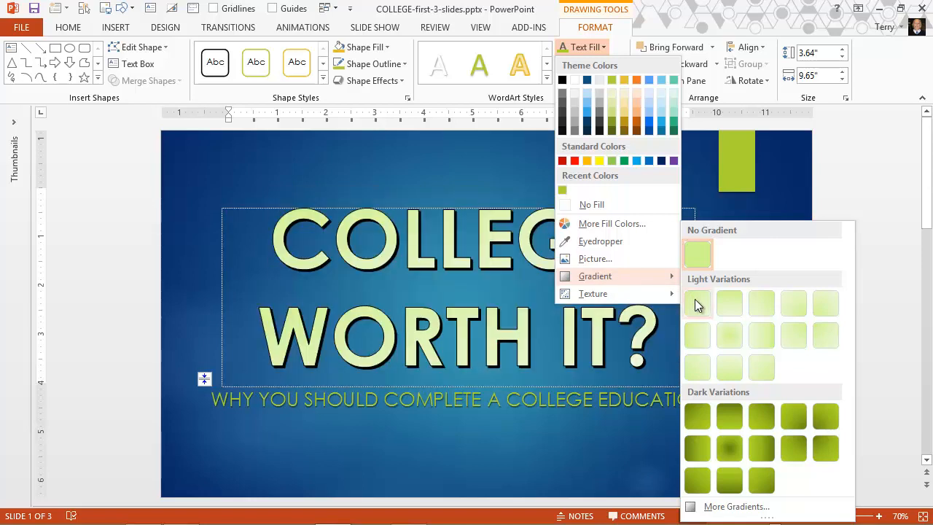
pyautogui.moveTo(697, 304)
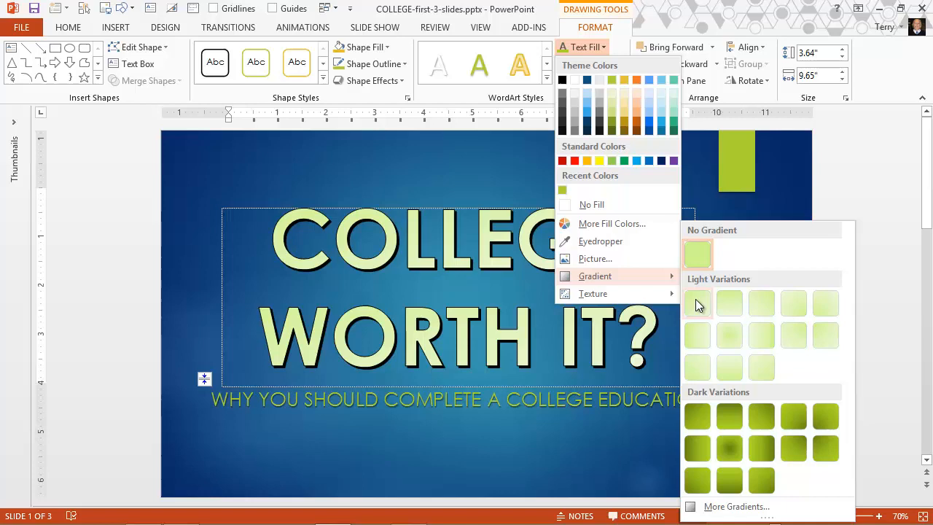
pyautogui.moveTo(697, 316)
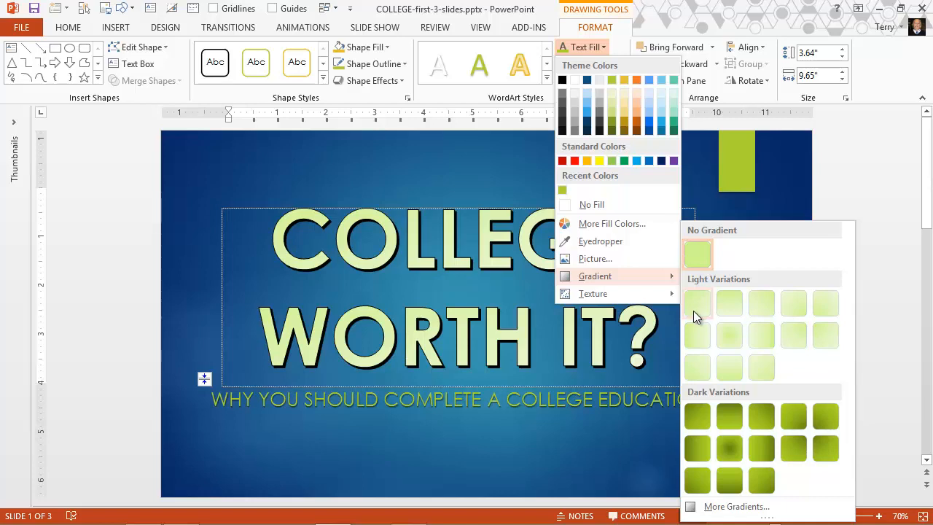
pyautogui.moveTo(702, 321)
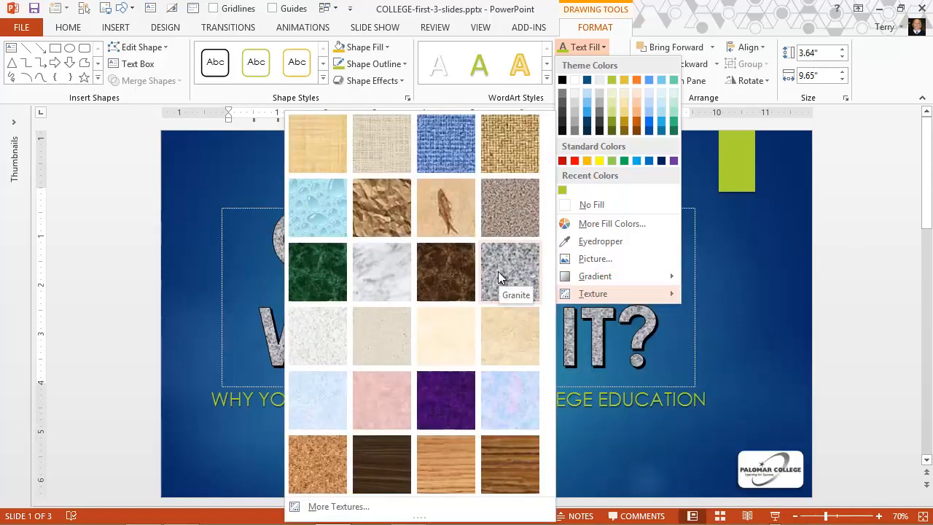
pyautogui.moveTo(452, 343)
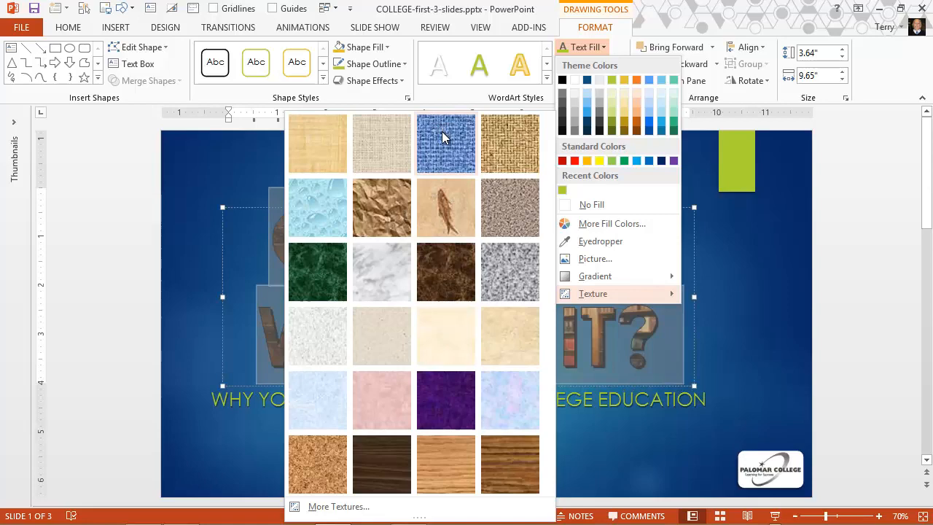
# - Apply the blue denim texture to the title letters, ending with a solid white fill
pyautogui.click(446, 142)
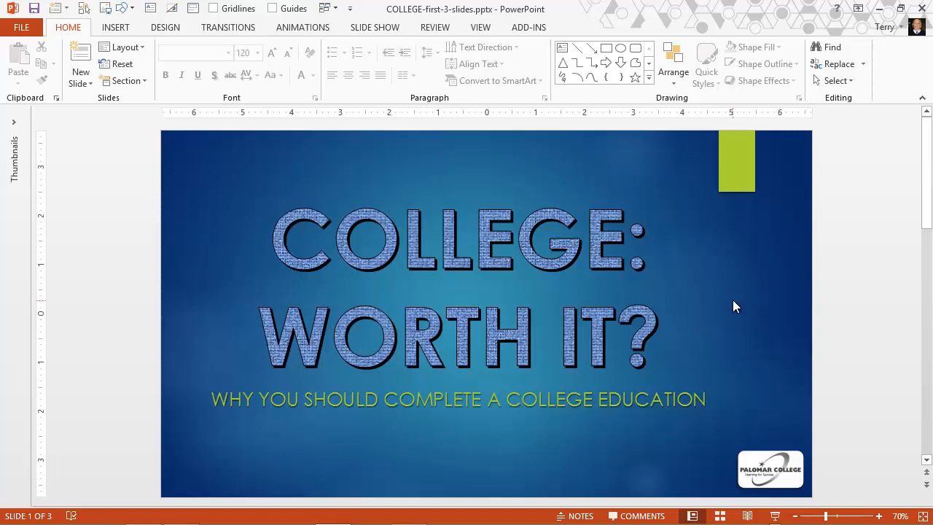
pyautogui.moveTo(688, 281)
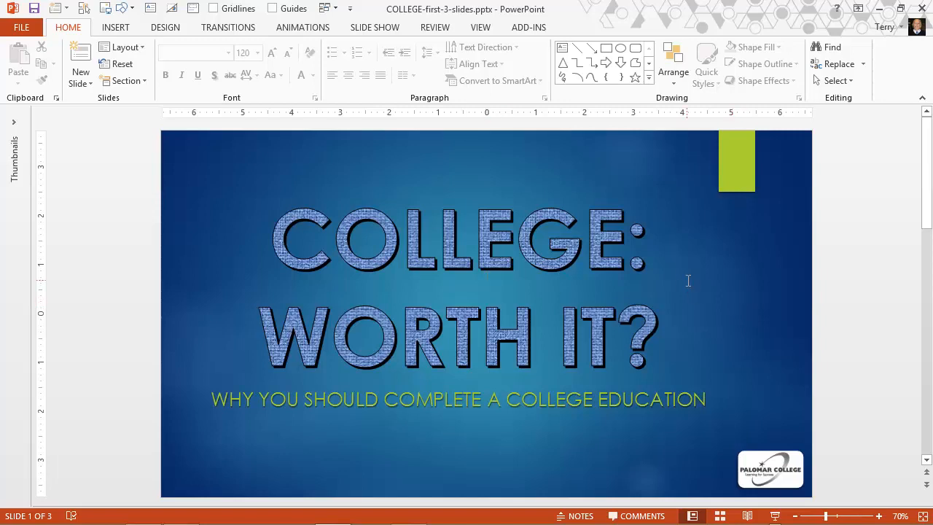
pyautogui.click(458, 240)
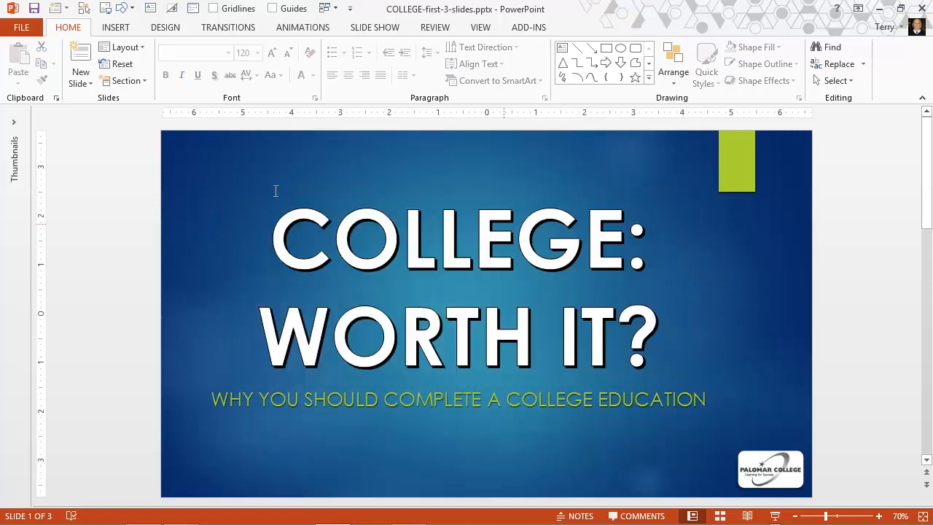
# - Replace the title's dark letter outline with an orange Text Outline colour
pyautogui.click(458, 241)
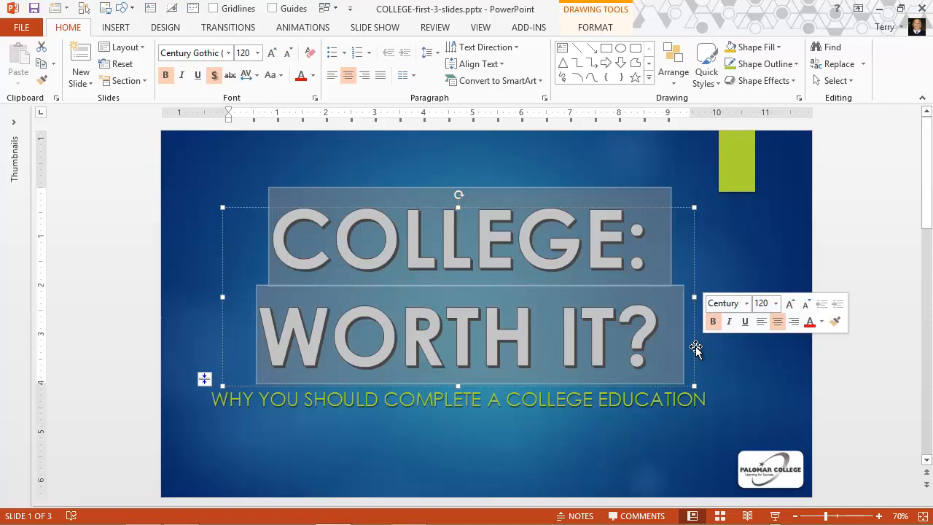
pyautogui.click(595, 27)
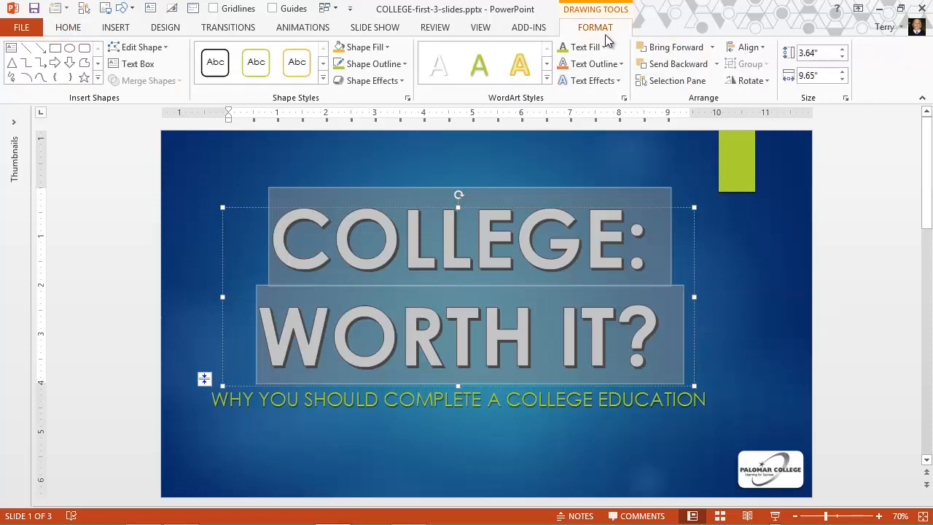
pyautogui.moveTo(591, 64)
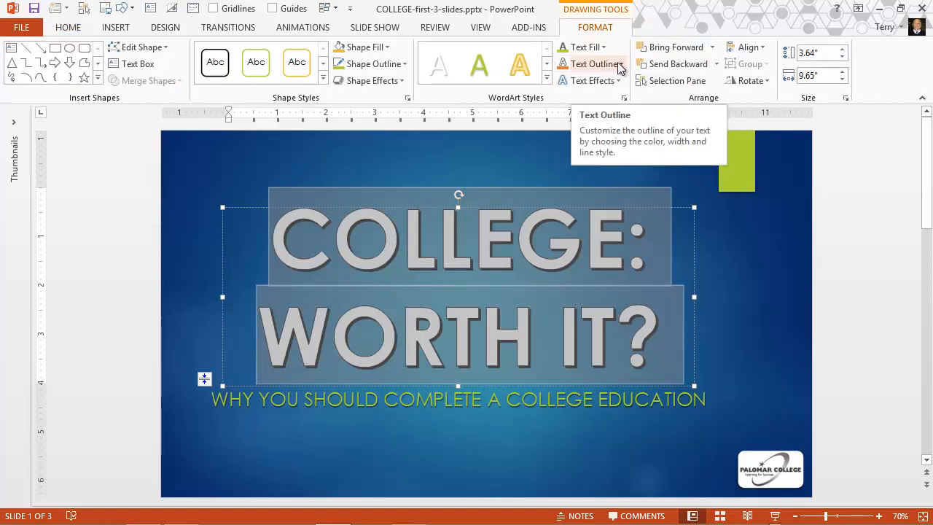
pyautogui.click(592, 63)
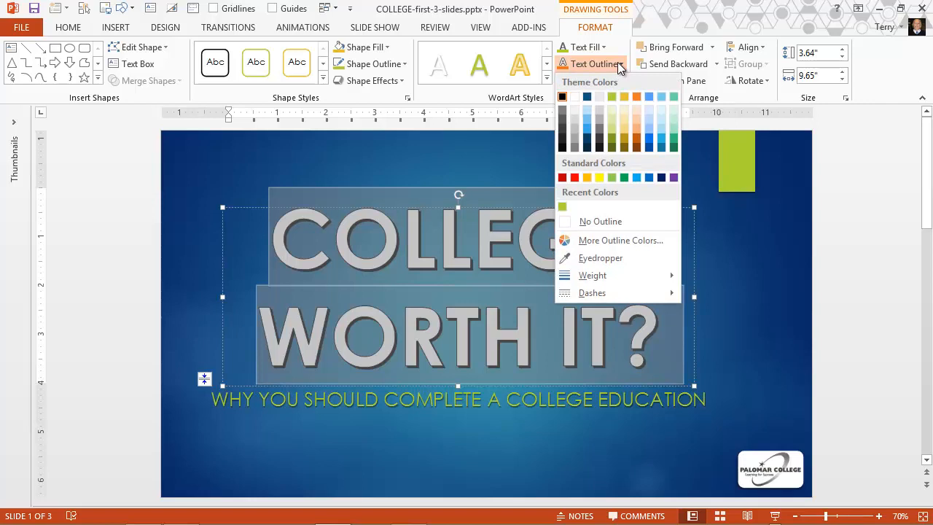
pyautogui.click(636, 96)
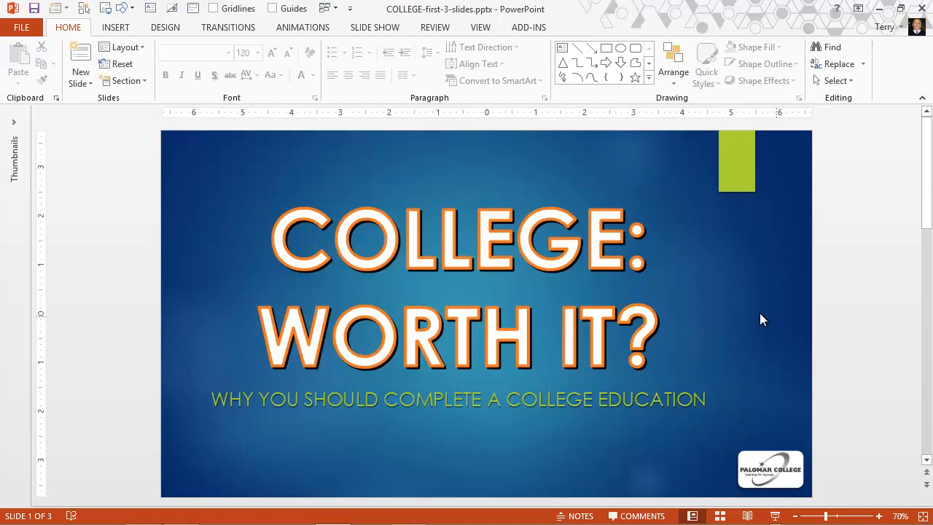
pyautogui.click(459, 240)
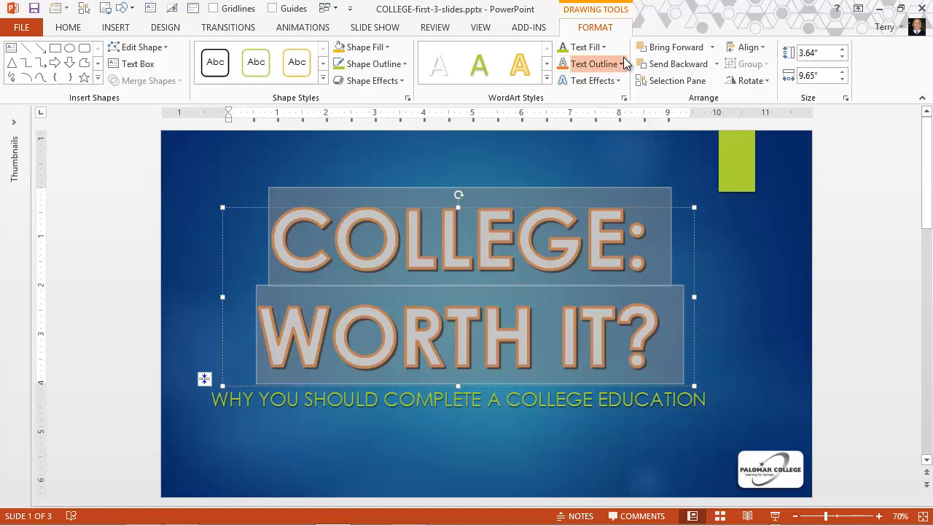
pyautogui.moveTo(591, 64)
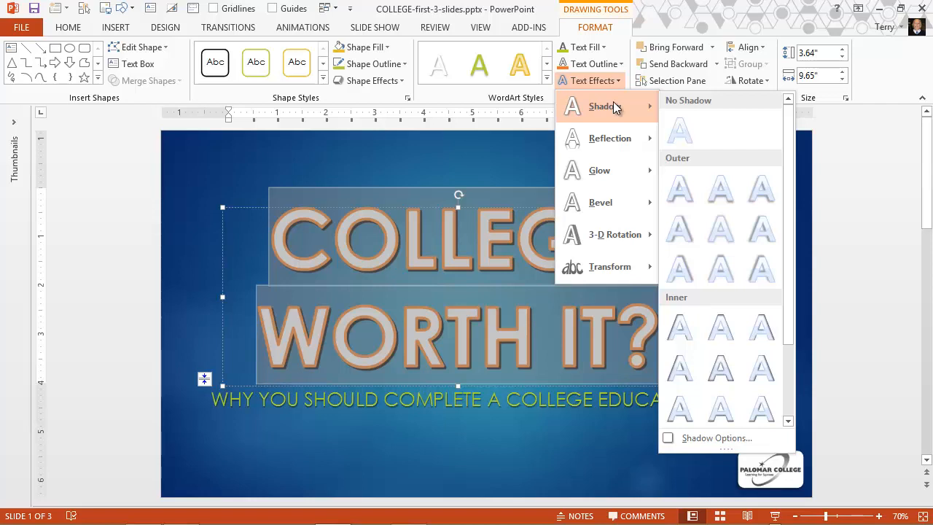
pyautogui.moveTo(640, 134)
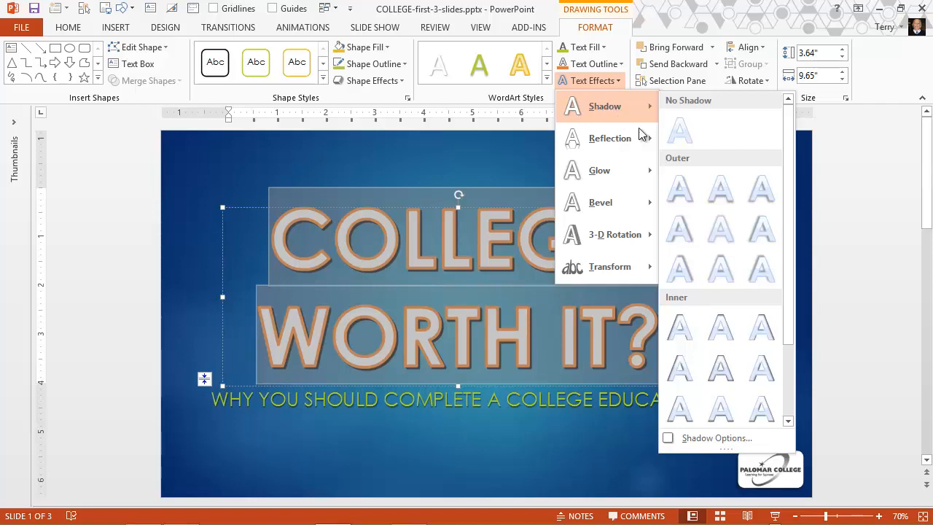
# - Apply an Inner shadow preset to the title and open the detailed shadow settings
pyautogui.click(721, 228)
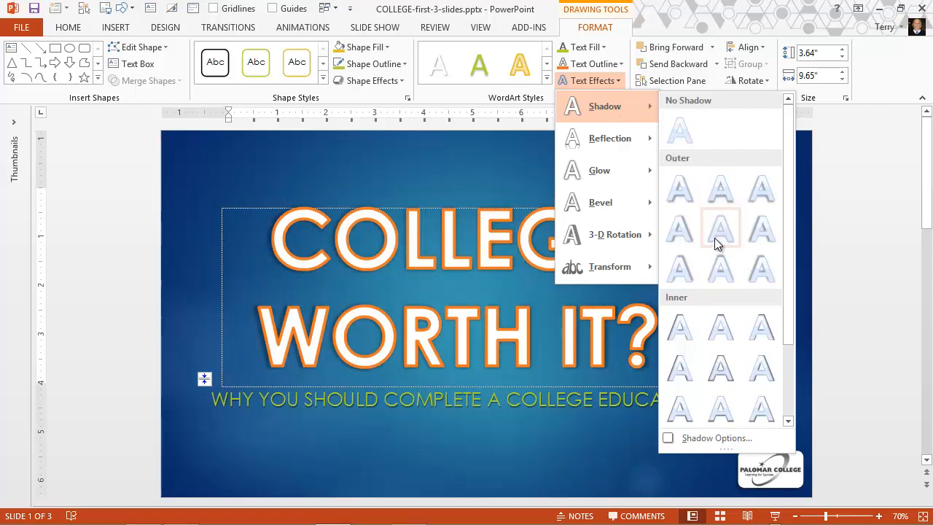
pyautogui.moveTo(720, 270)
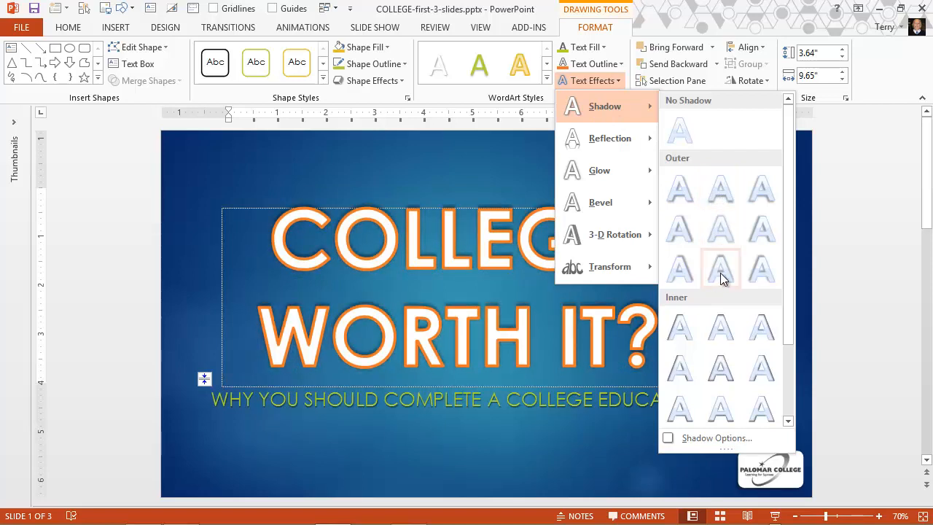
pyautogui.moveTo(721, 328)
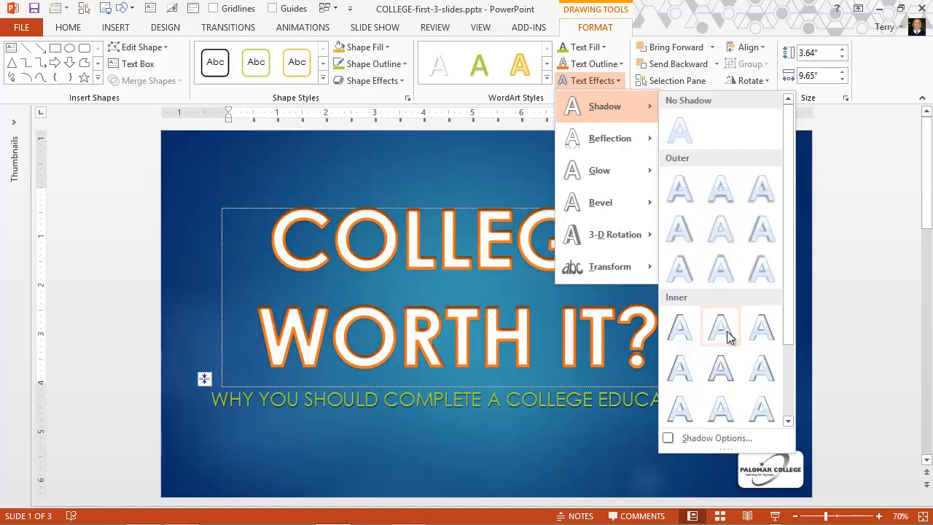
pyautogui.moveTo(761, 328)
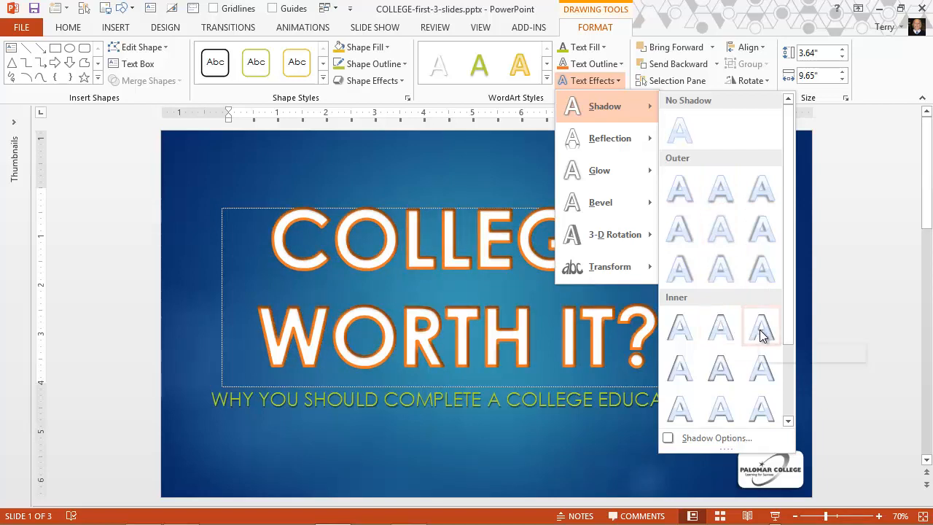
pyautogui.click(761, 328)
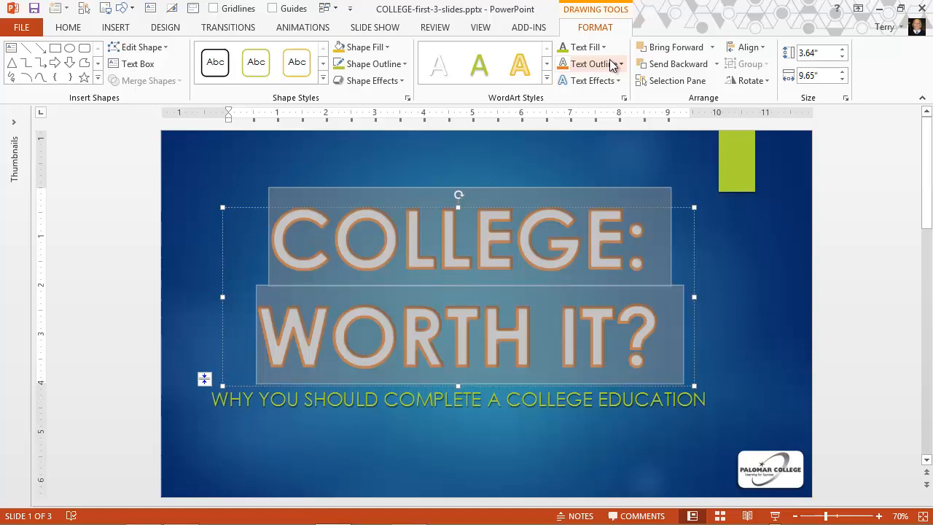
pyautogui.click(587, 80)
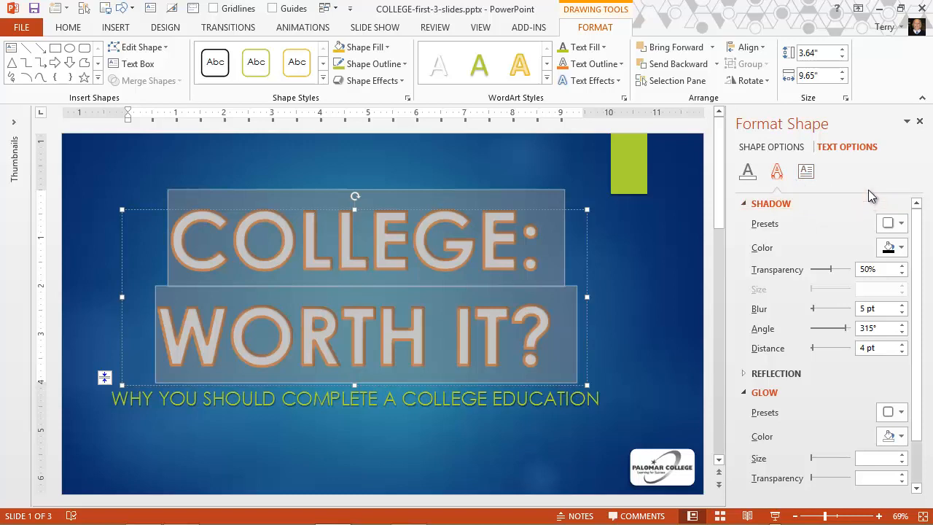
pyautogui.moveTo(778, 171)
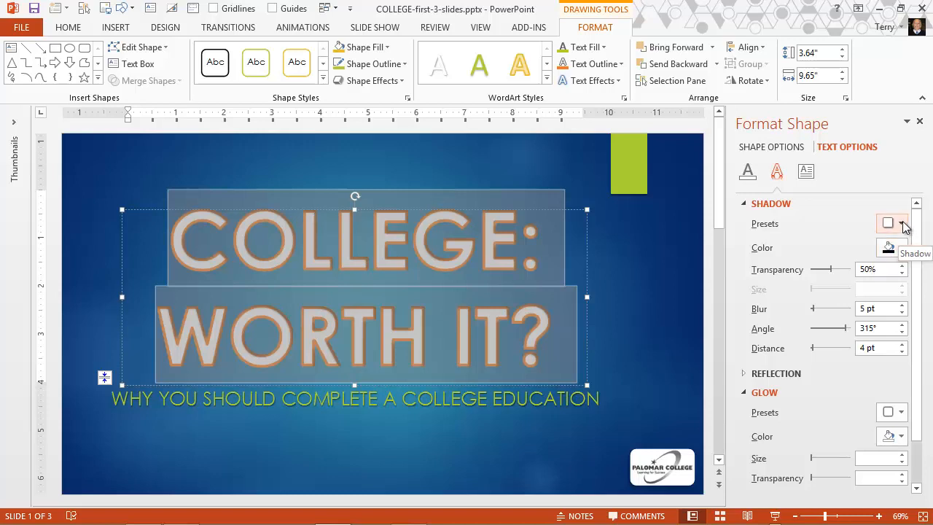
# - Pick a new shadow preset, then drag size to 133%, blur to 19 pt, angle to 184°
pyautogui.click(904, 224)
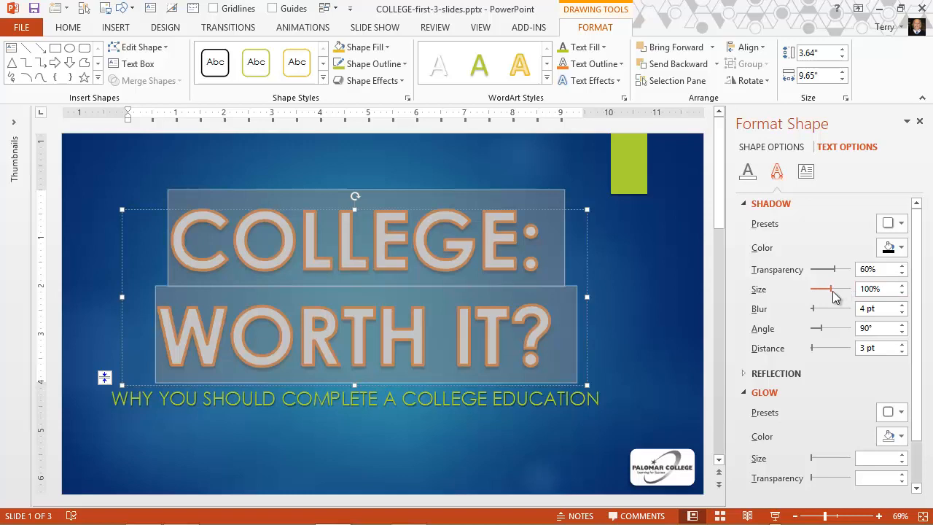
pyautogui.moveTo(823, 288); pyautogui.dragTo(843, 289)
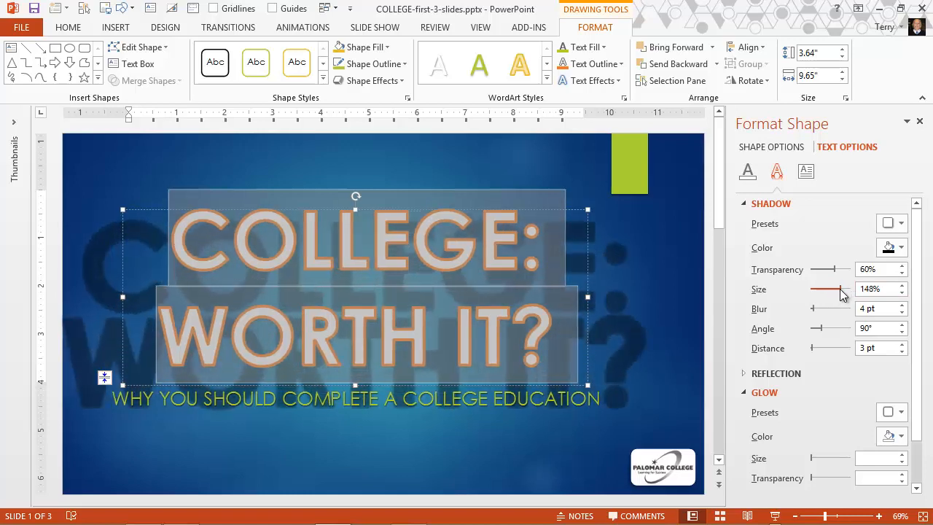
pyautogui.moveTo(843, 289); pyautogui.dragTo(831, 289)
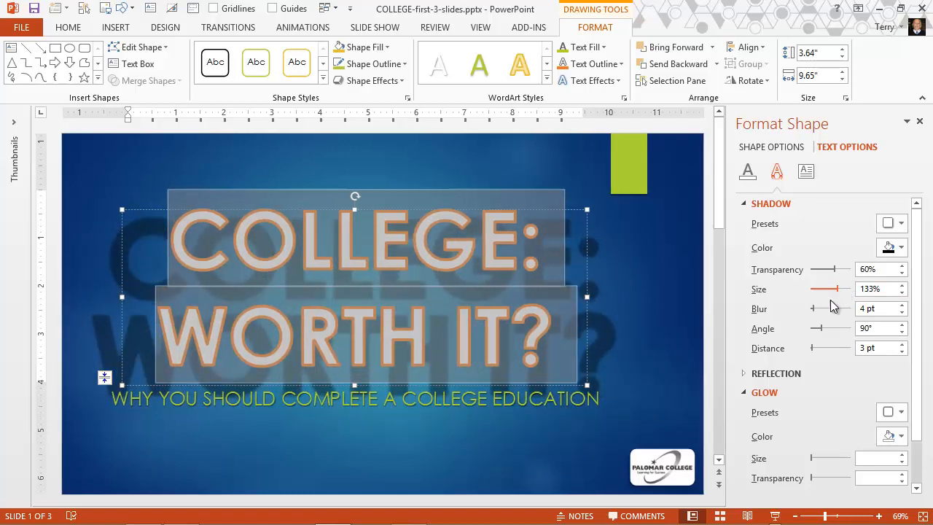
pyautogui.moveTo(815, 308); pyautogui.dragTo(823, 307)
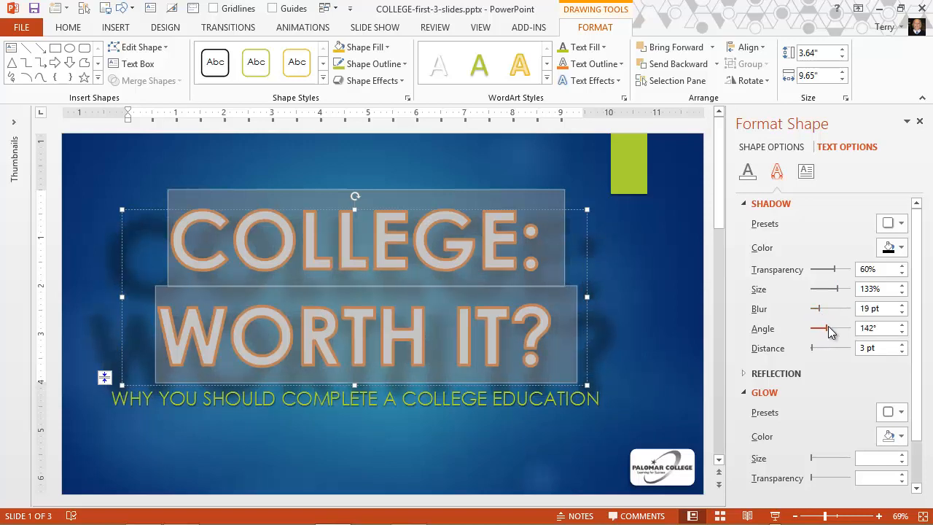
pyautogui.moveTo(822, 329); pyautogui.dragTo(829, 328)
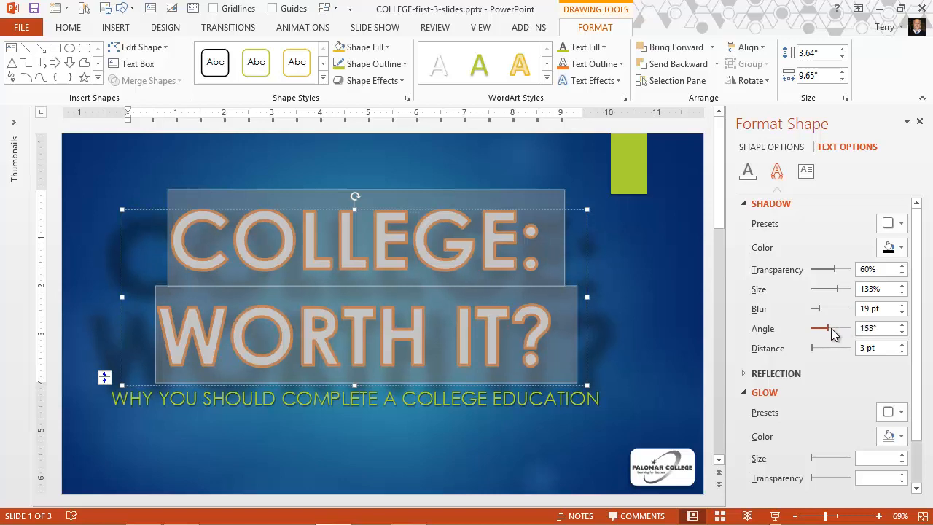
pyautogui.moveTo(823, 328); pyautogui.dragTo(829, 329)
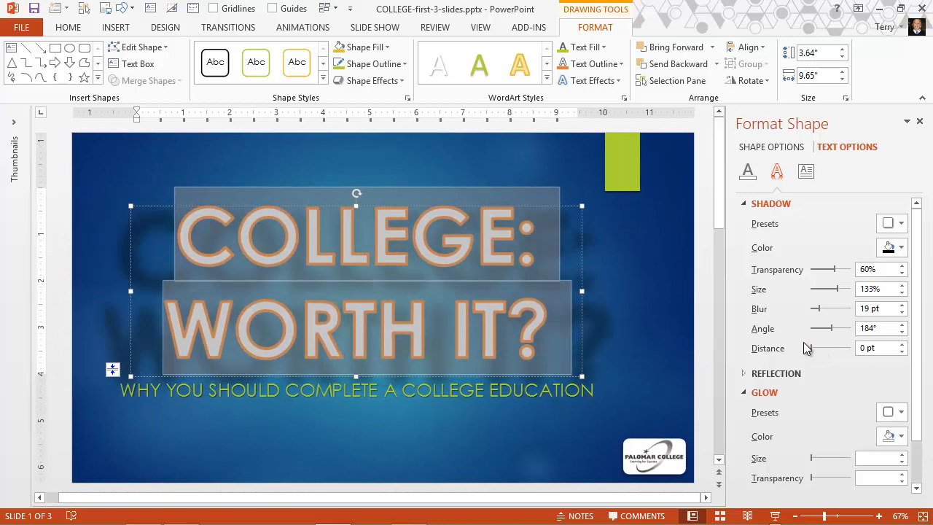
pyautogui.click(771, 203)
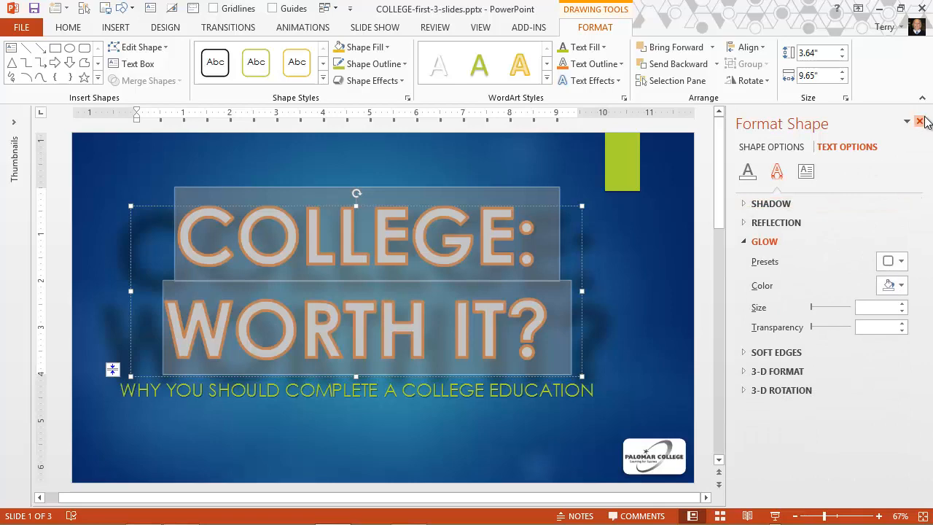
# - Close the format pane and apply a soft Text Effects shadow to the title letters
pyautogui.click(920, 121)
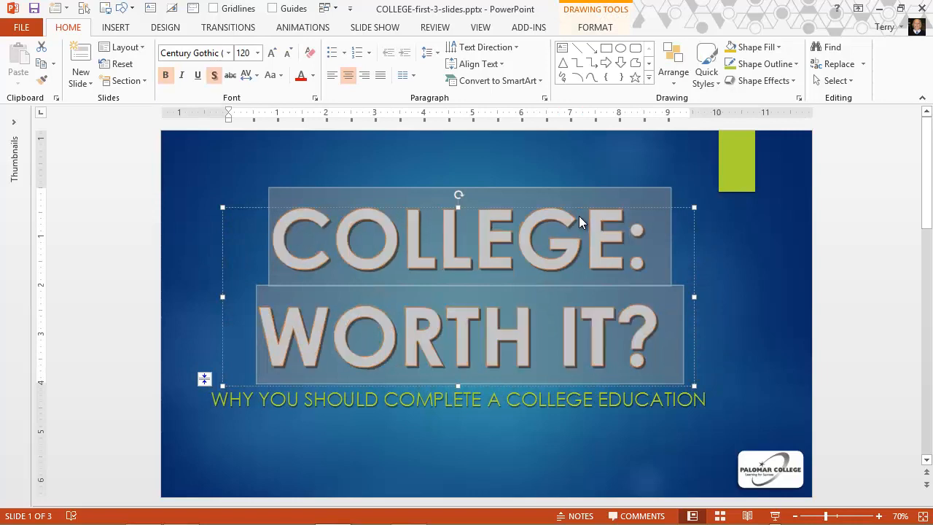
pyautogui.moveTo(528, 115)
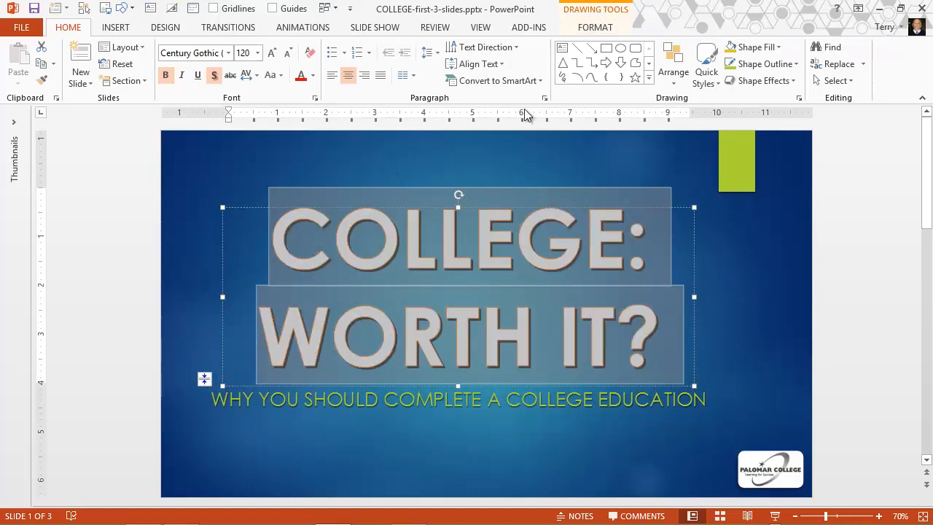
pyautogui.click(595, 27)
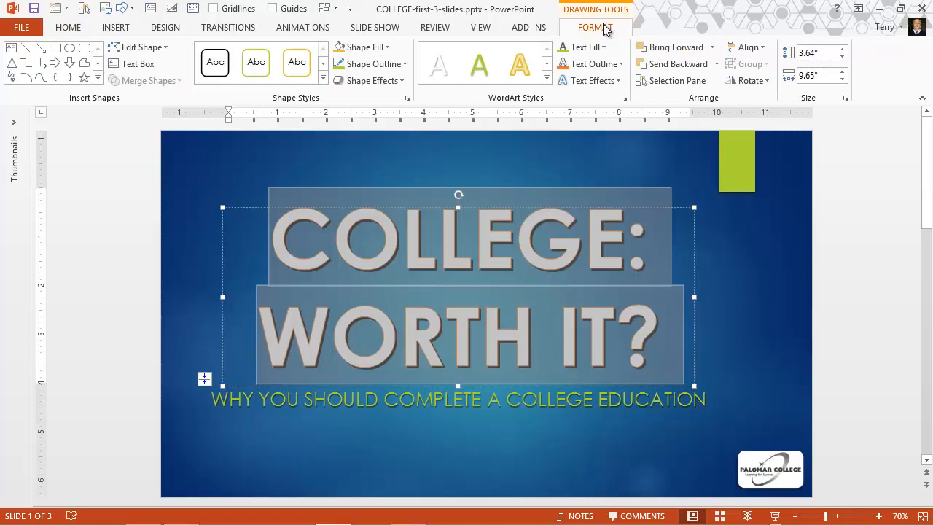
pyautogui.click(588, 80)
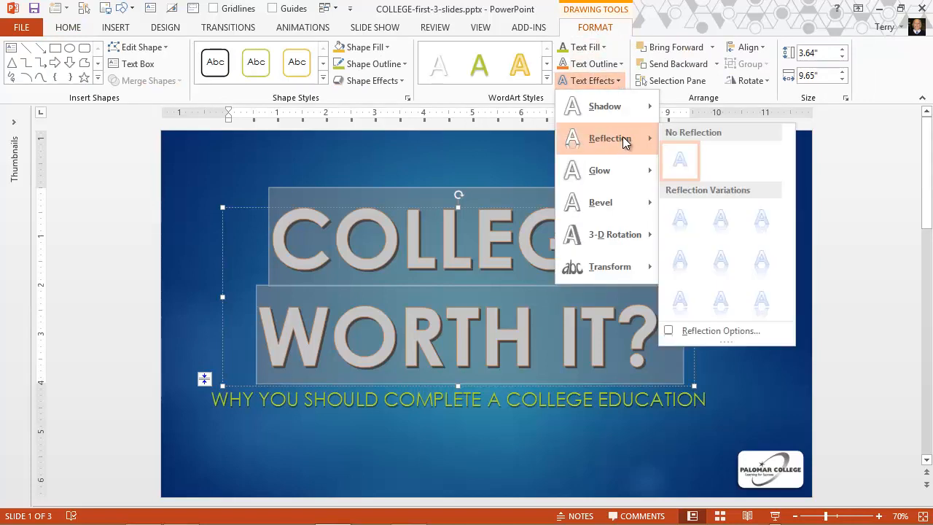
pyautogui.moveTo(680, 219)
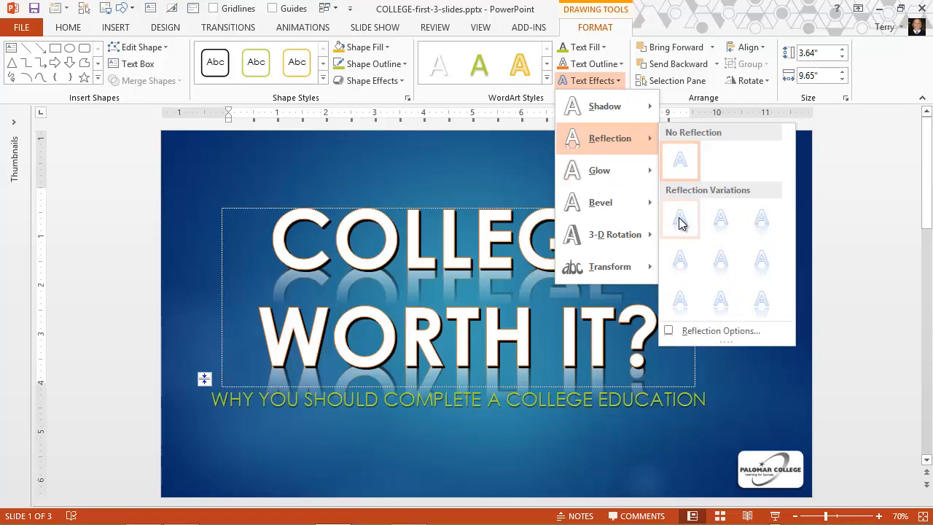
pyautogui.moveTo(721, 219)
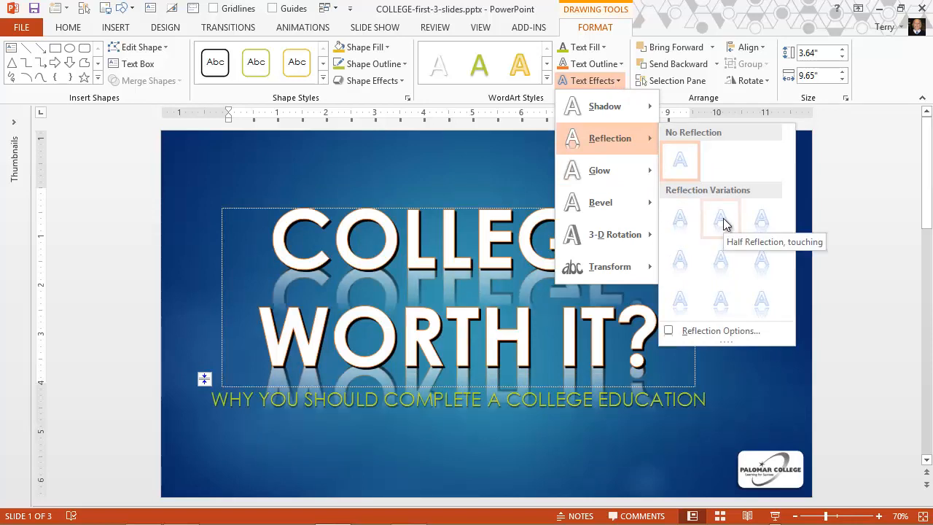
pyautogui.moveTo(762, 219)
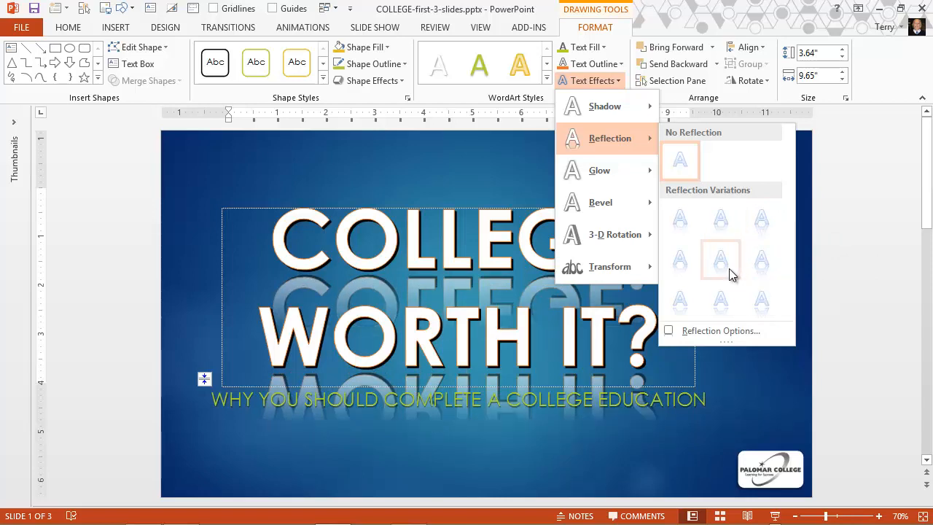
pyautogui.click(680, 160)
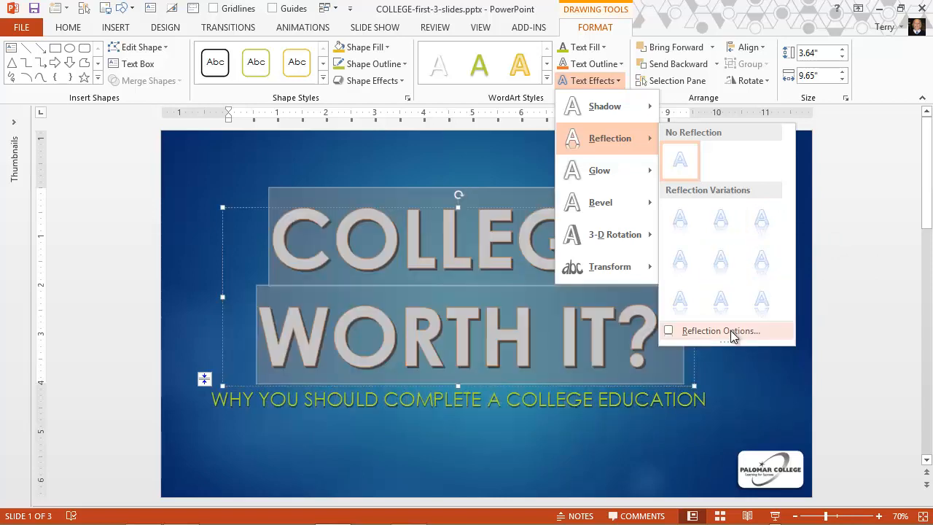
pyautogui.click(720, 331)
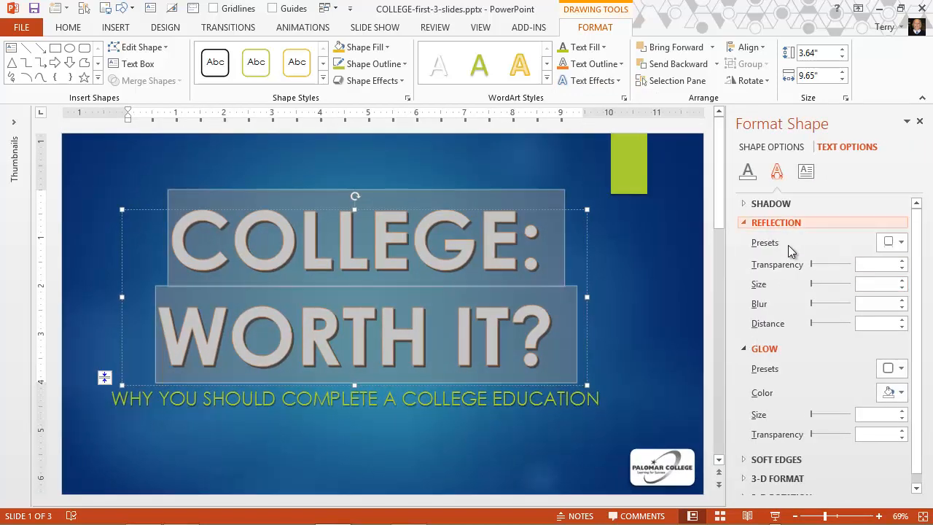
pyautogui.moveTo(618, 144)
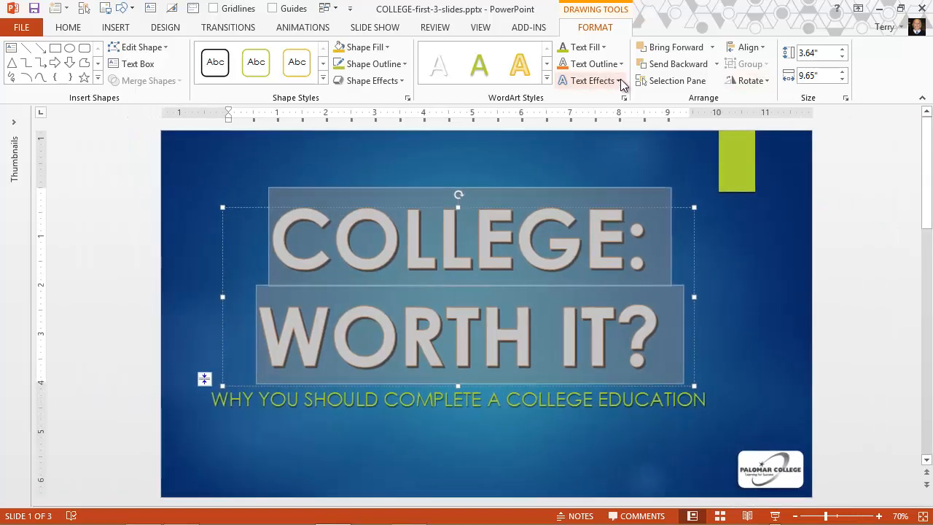
# - Apply a red glow to the title and set it to 16 pt at 61% transparency
pyautogui.click(592, 80)
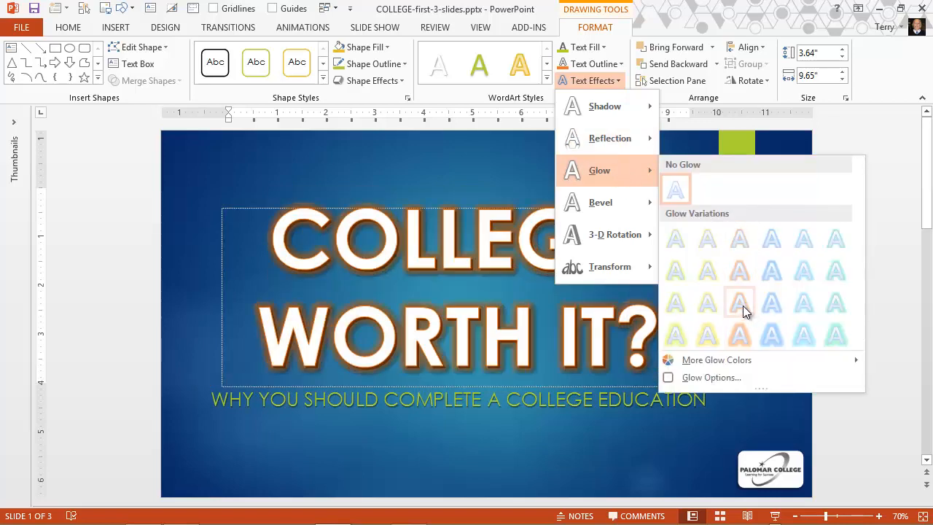
pyautogui.click(675, 186)
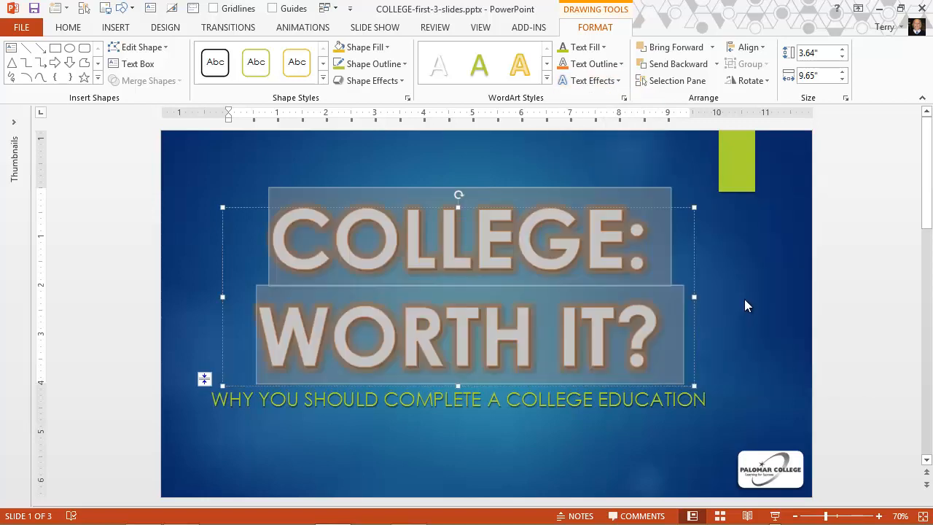
pyautogui.moveTo(654, 168)
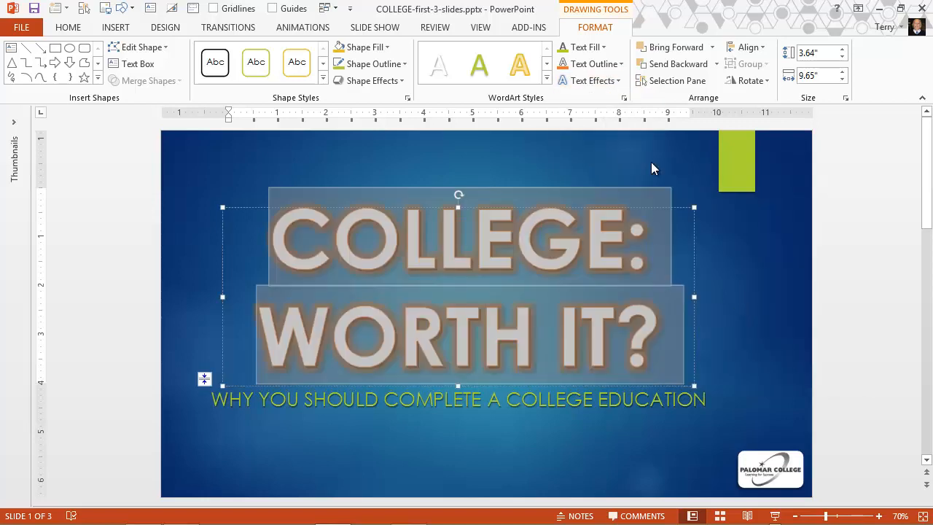
pyautogui.click(590, 80)
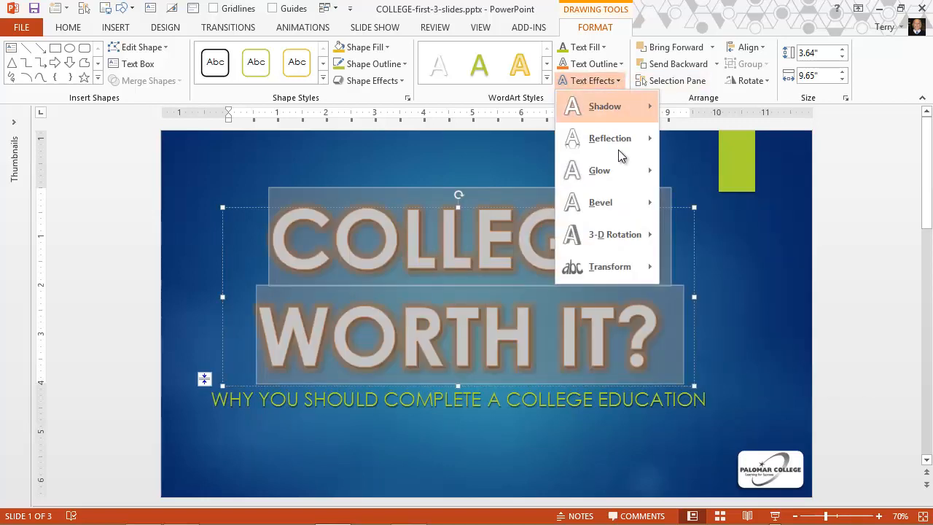
pyautogui.click(739, 384)
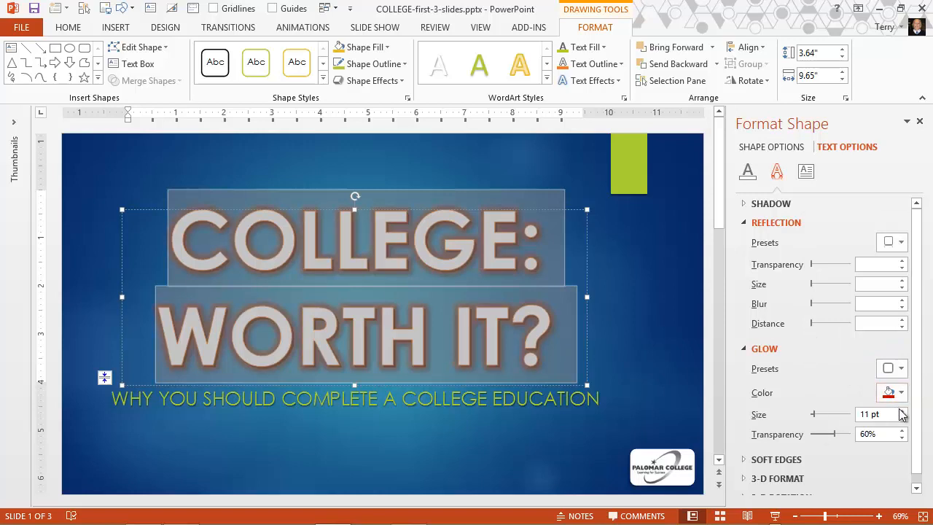
pyautogui.click(905, 410)
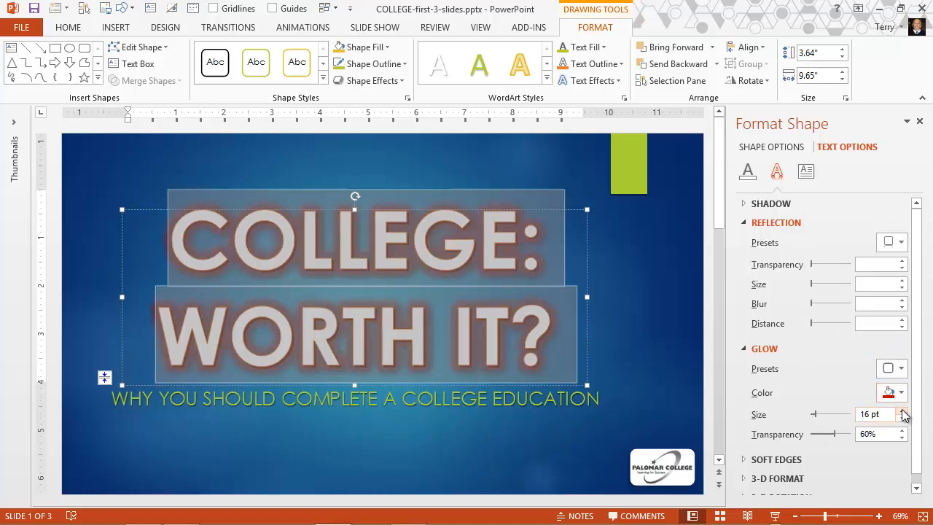
pyautogui.click(904, 430)
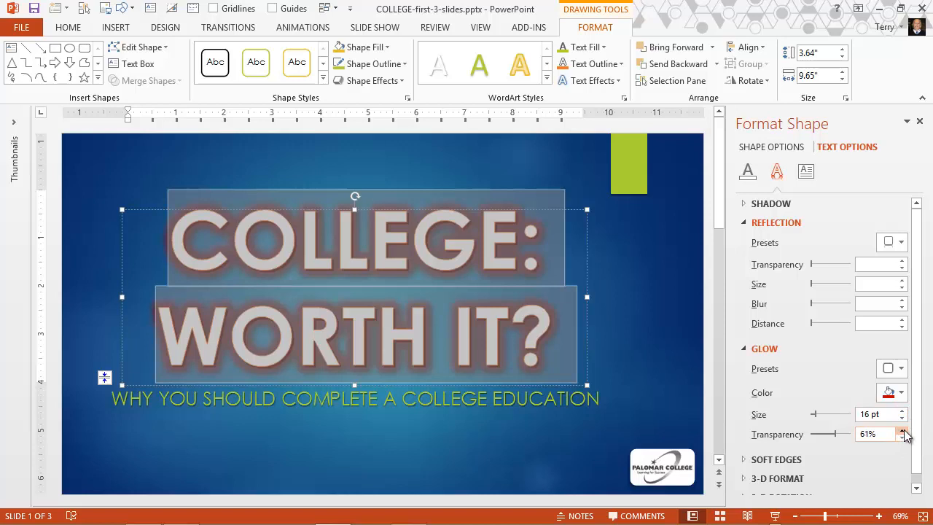
pyautogui.click(903, 431)
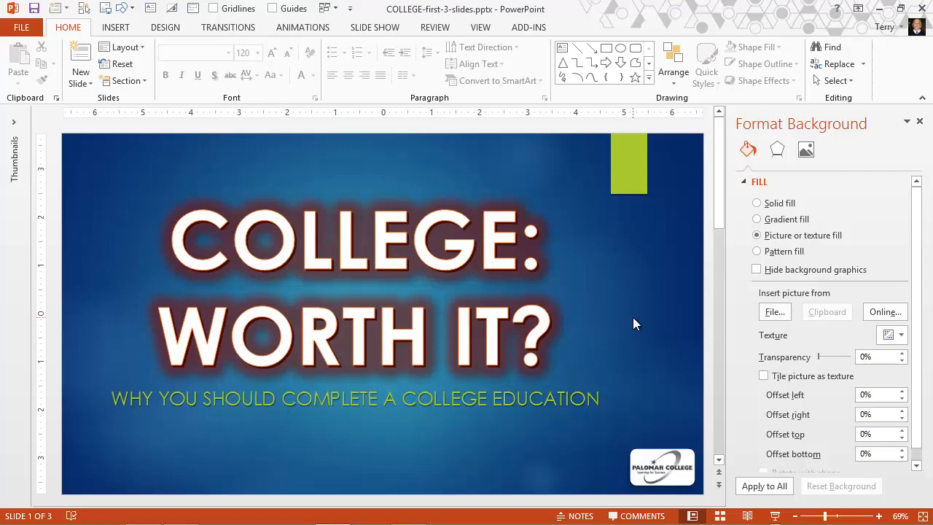
# - Reselect the title box and browse its Text Effects 3-D rotation and transform options
pyautogui.click(354, 241)
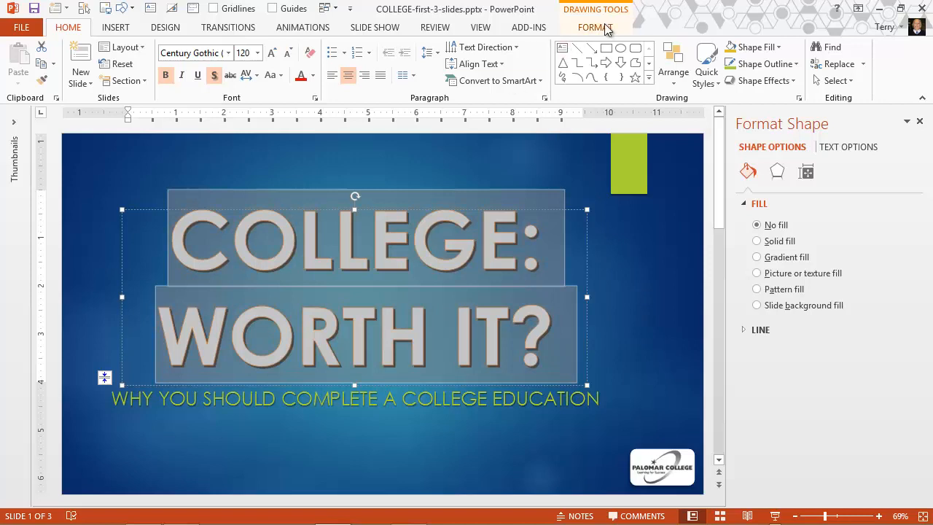
pyautogui.click(591, 80)
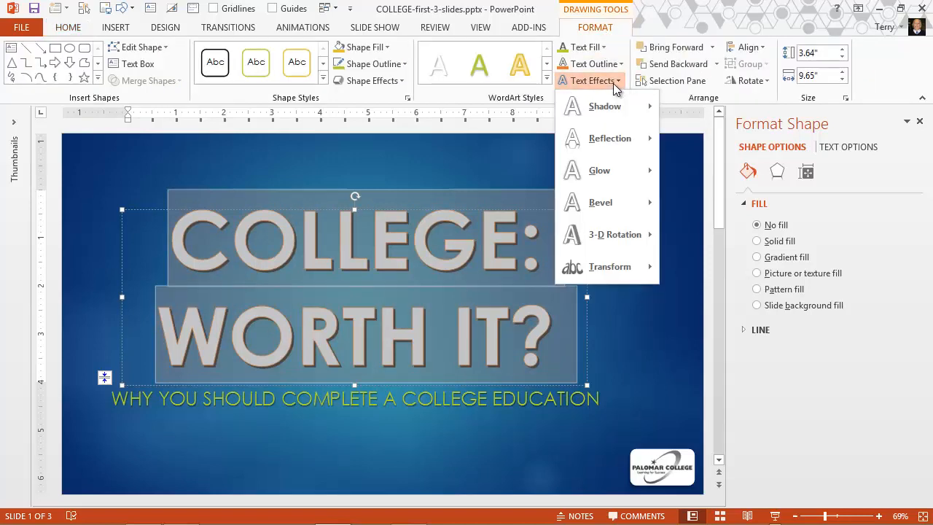
pyautogui.moveTo(601, 202)
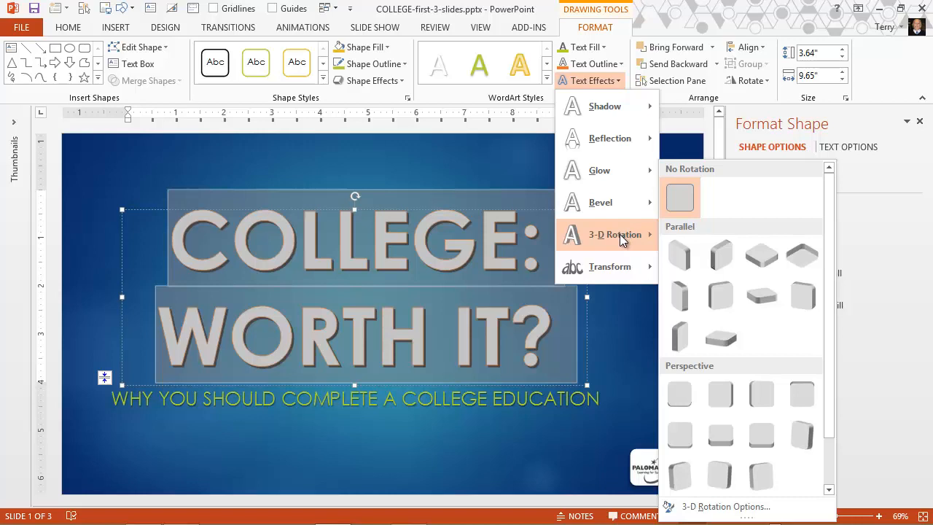
pyautogui.click(747, 172)
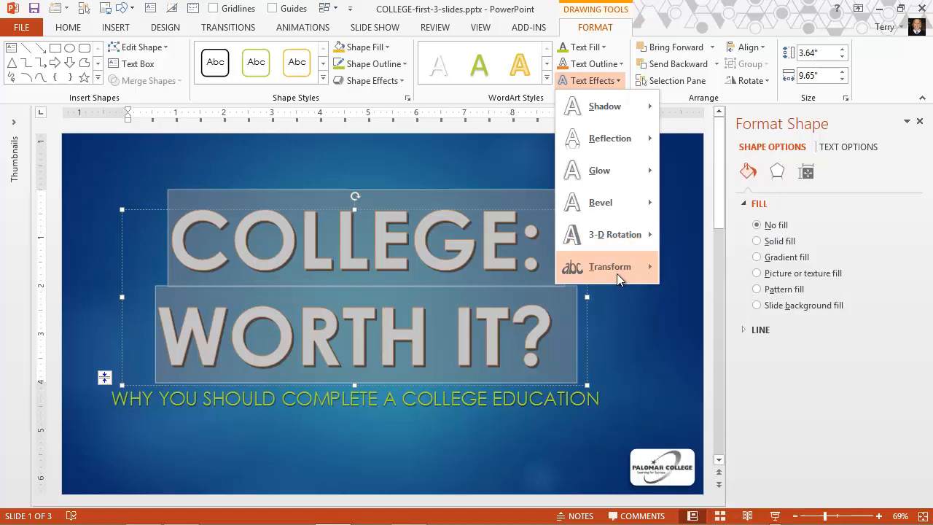
# - Preview several warp transforms on the title, then apply the Button warp
pyautogui.click(610, 266)
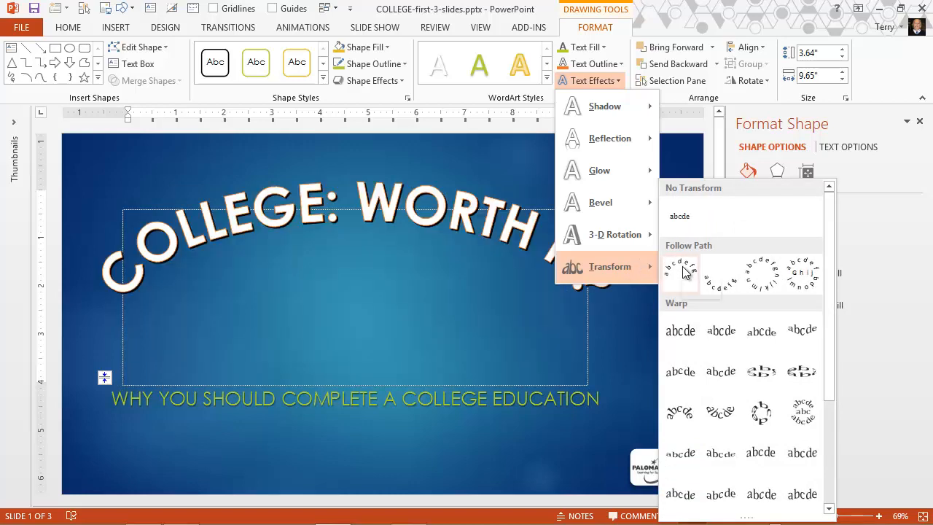
pyautogui.moveTo(680, 273)
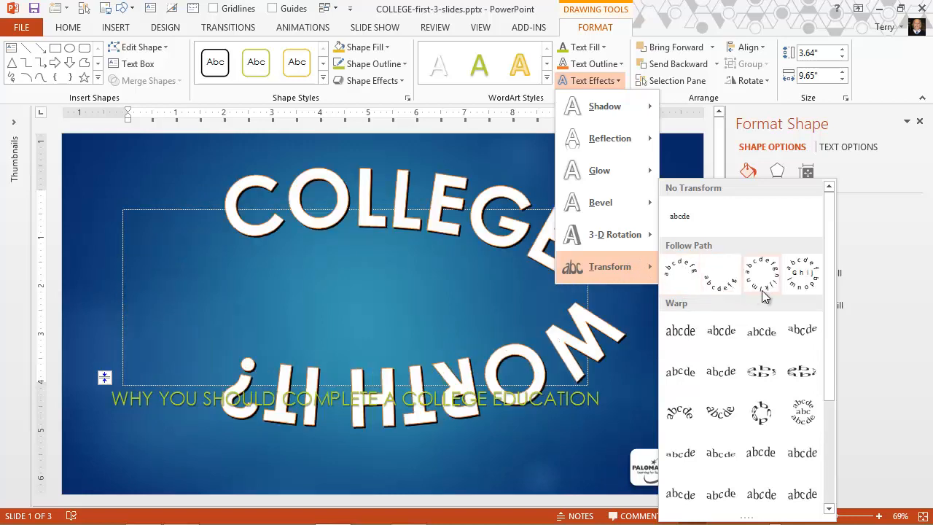
pyautogui.moveTo(761, 274)
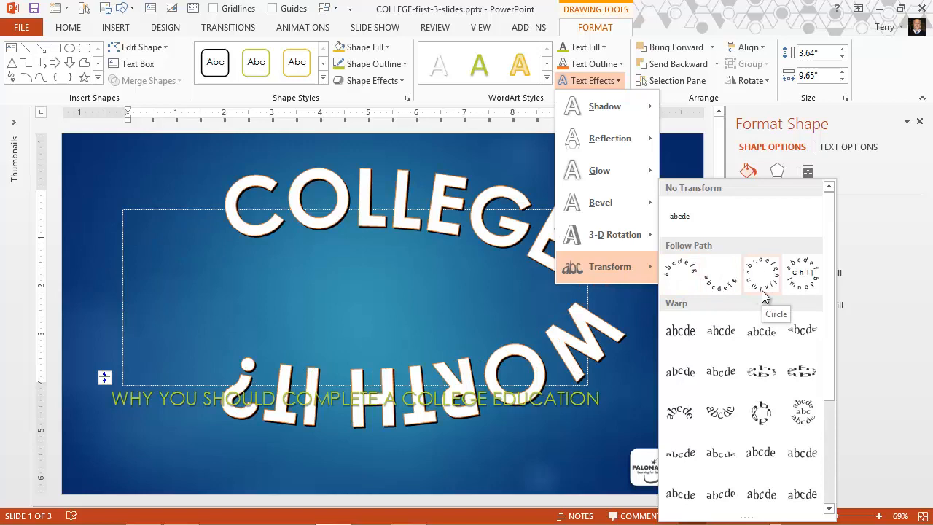
pyautogui.click(803, 274)
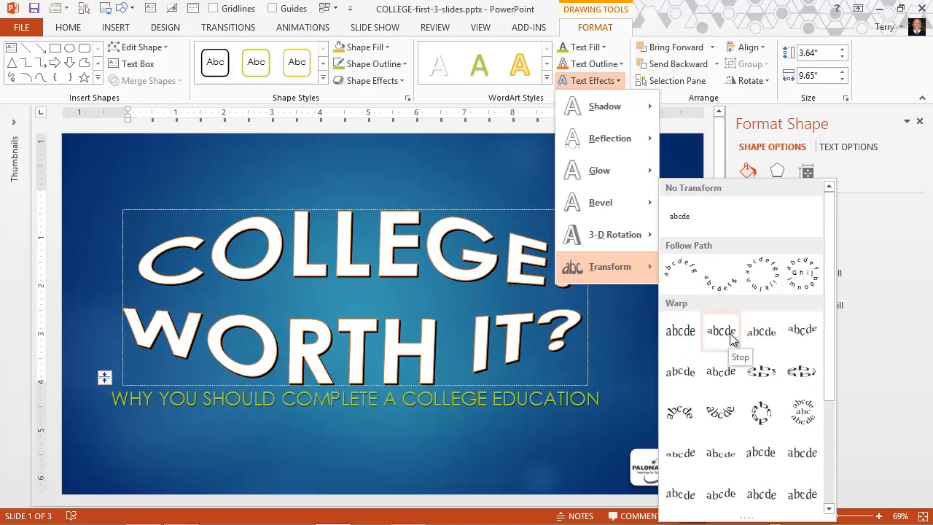
pyautogui.click(761, 331)
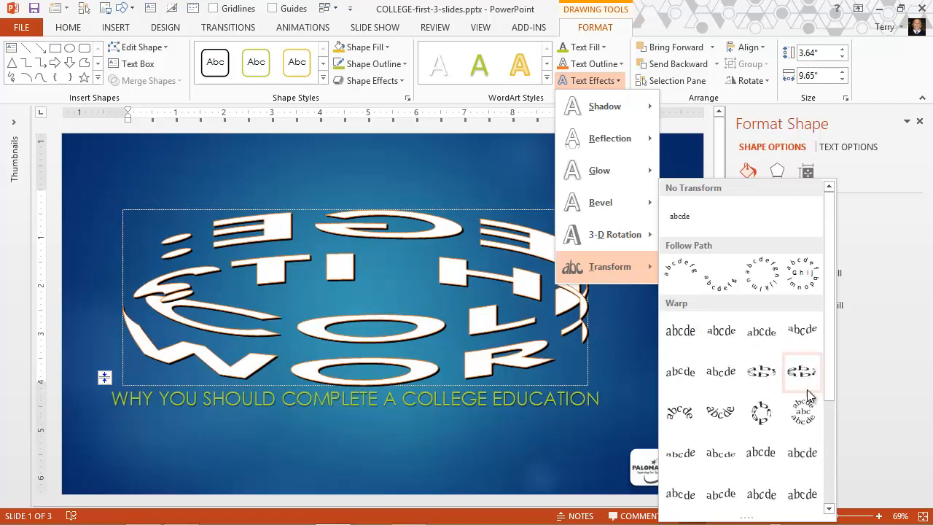
pyautogui.click(802, 414)
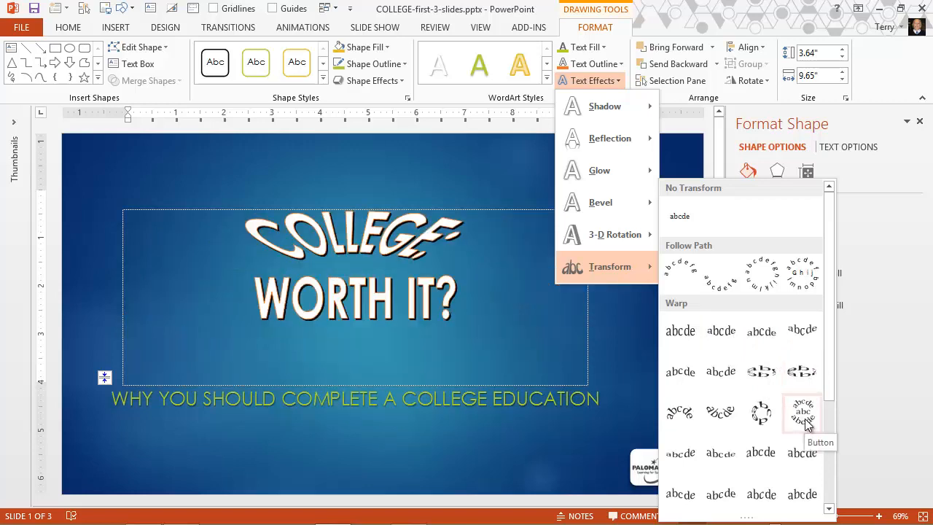
pyautogui.click(802, 412)
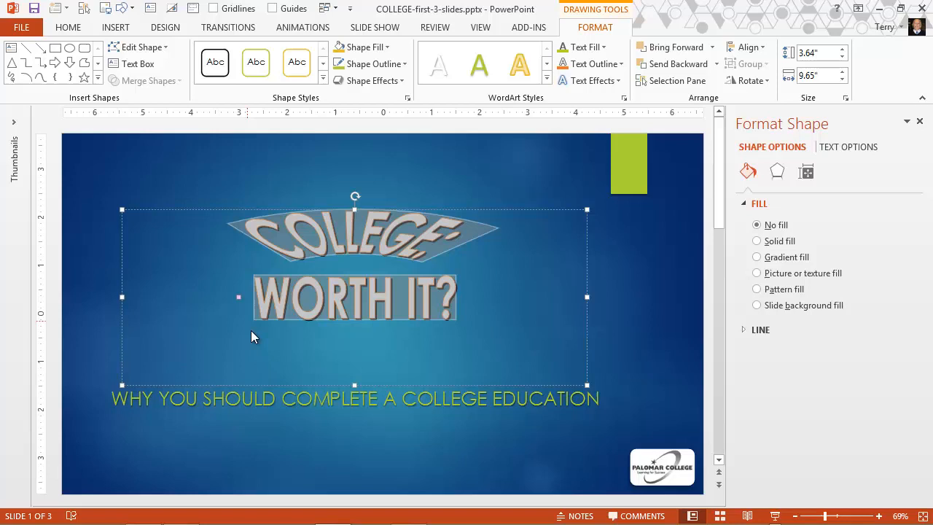
pyautogui.moveTo(227, 334)
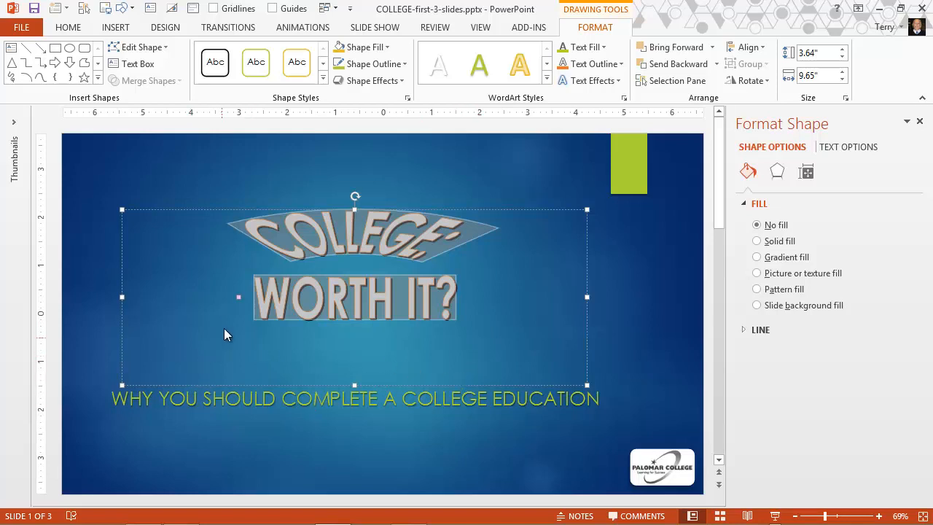
pyautogui.moveTo(241, 301)
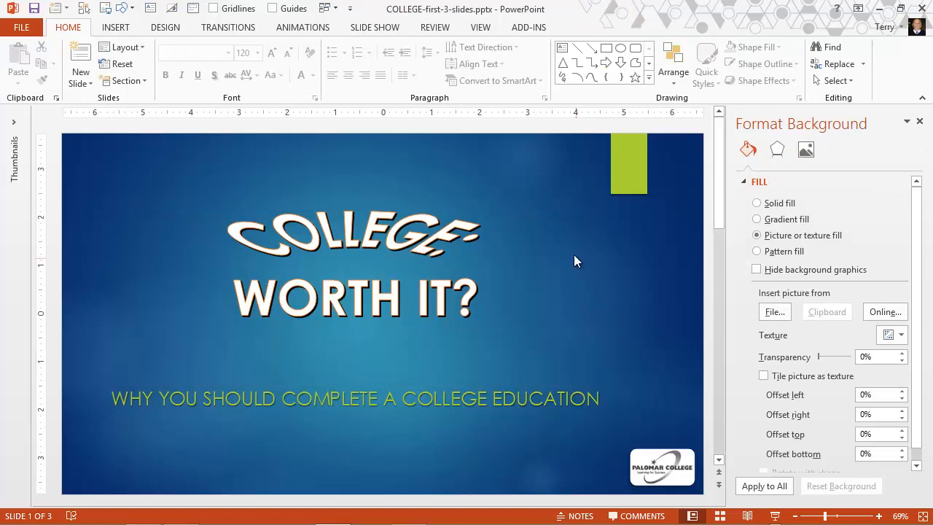
pyautogui.moveTo(571, 270)
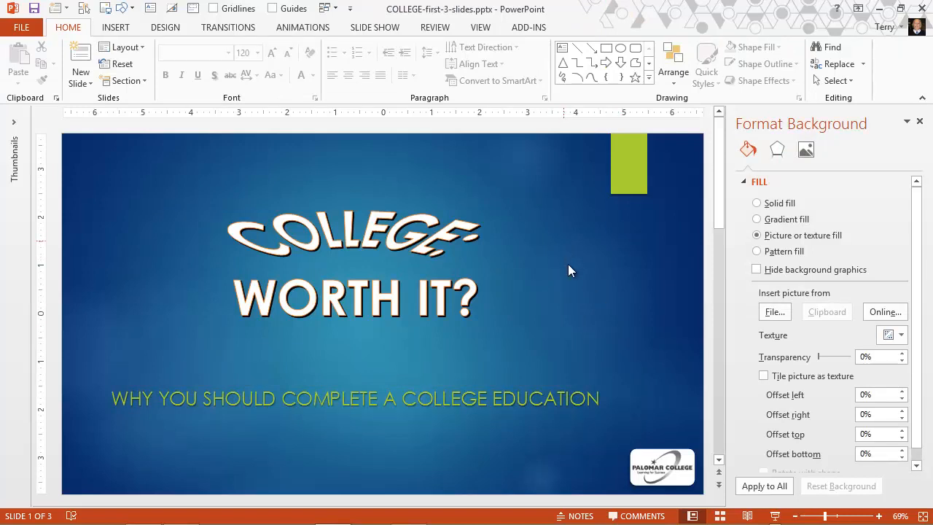